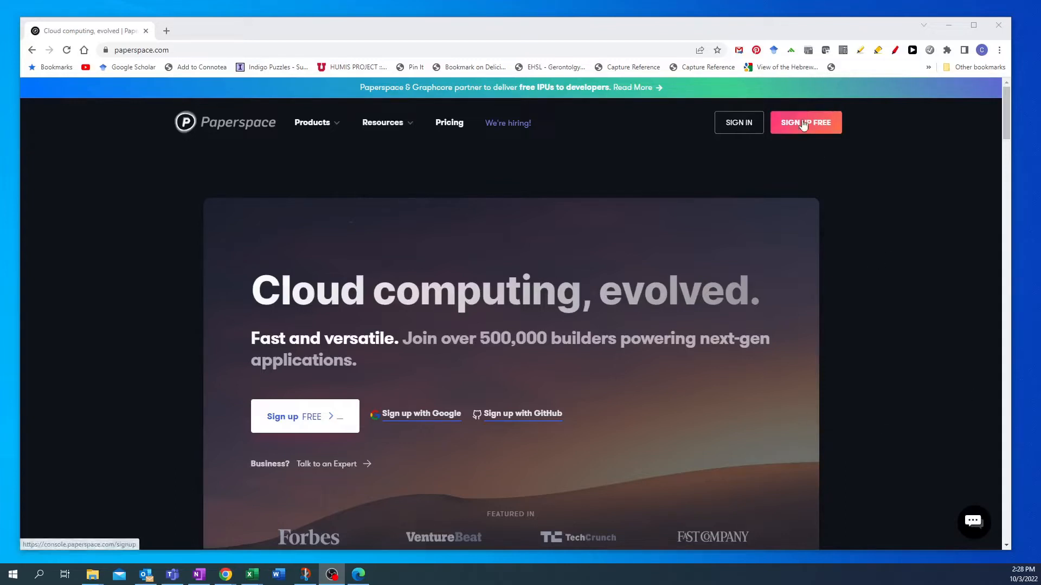
mouse_move(741, 126)
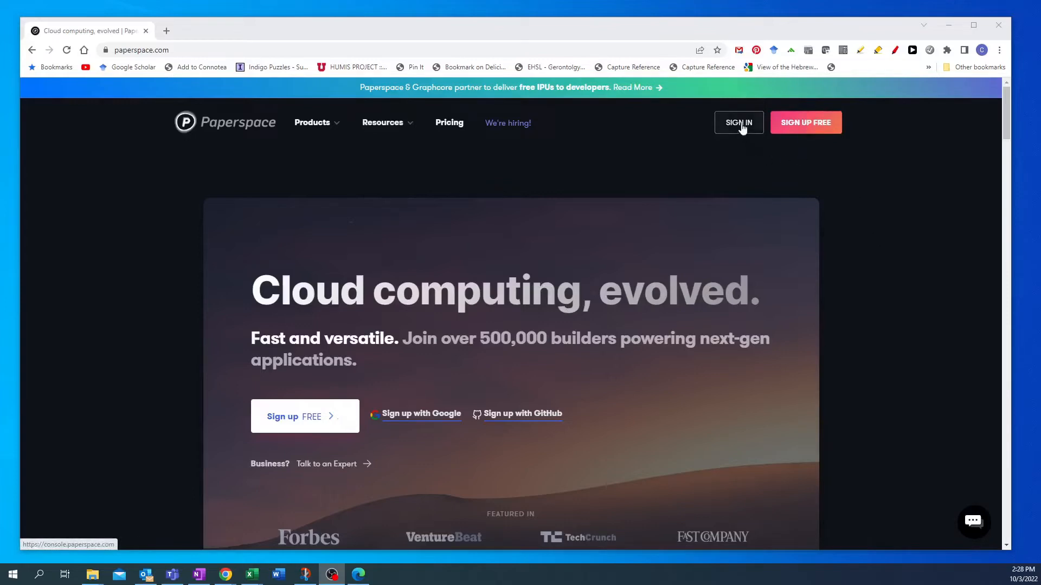
- Sign in to Paperspace with the saved autofill email, landing on the empty Machines page
left_click(739, 122)
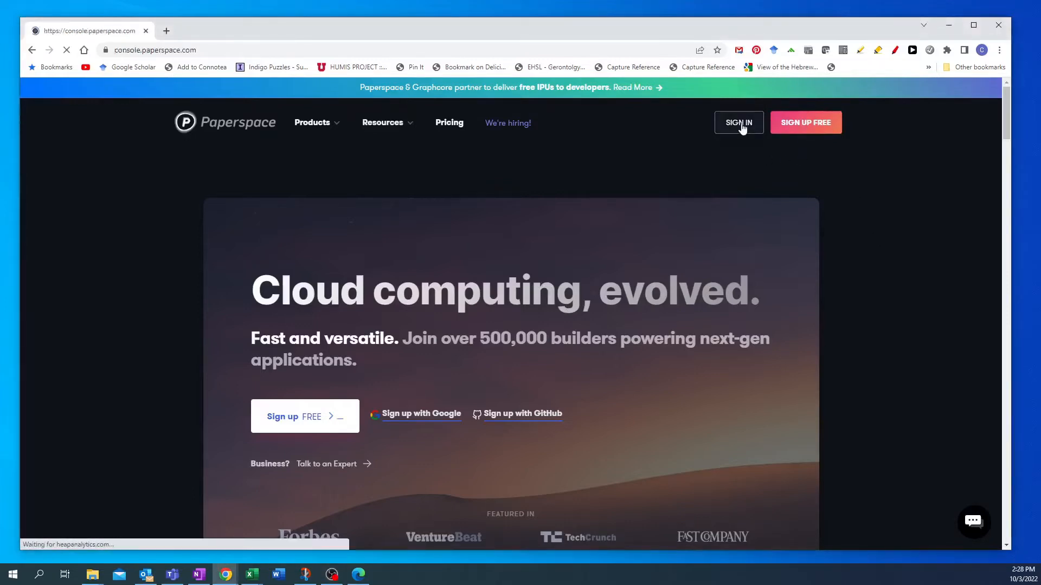
left_click(739, 122)
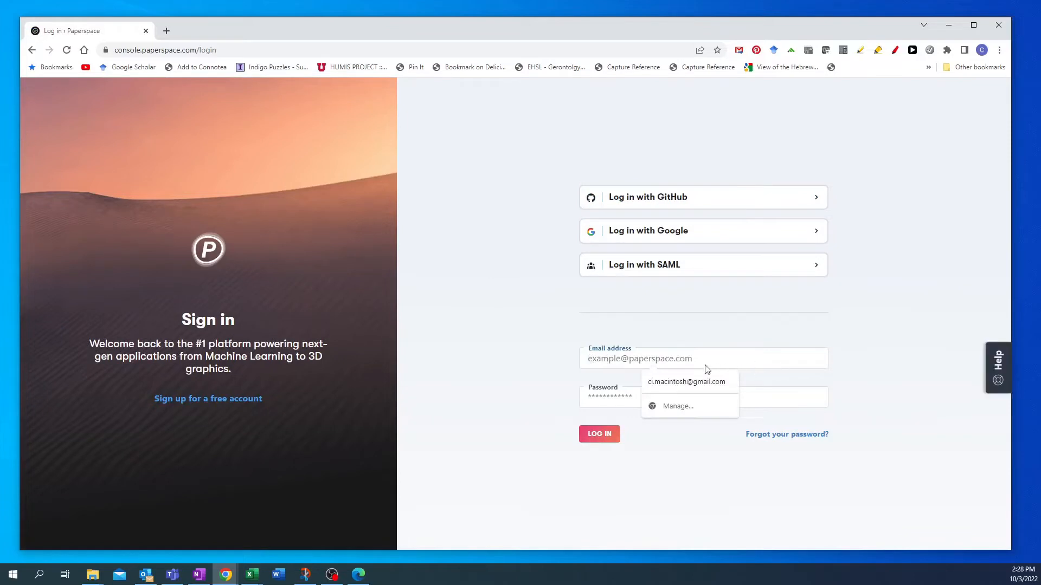
left_click(687, 382)
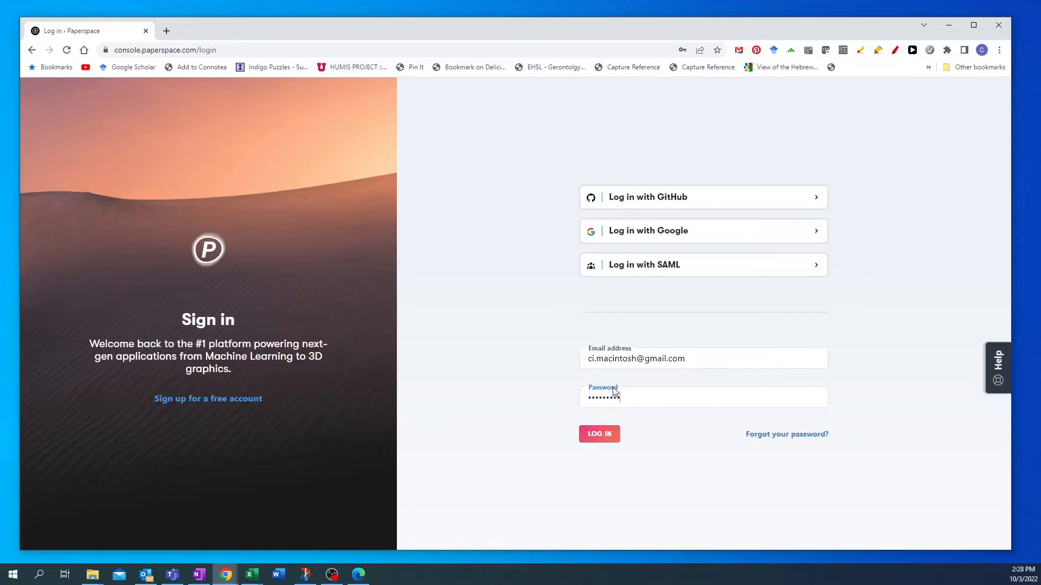
left_click(599, 434)
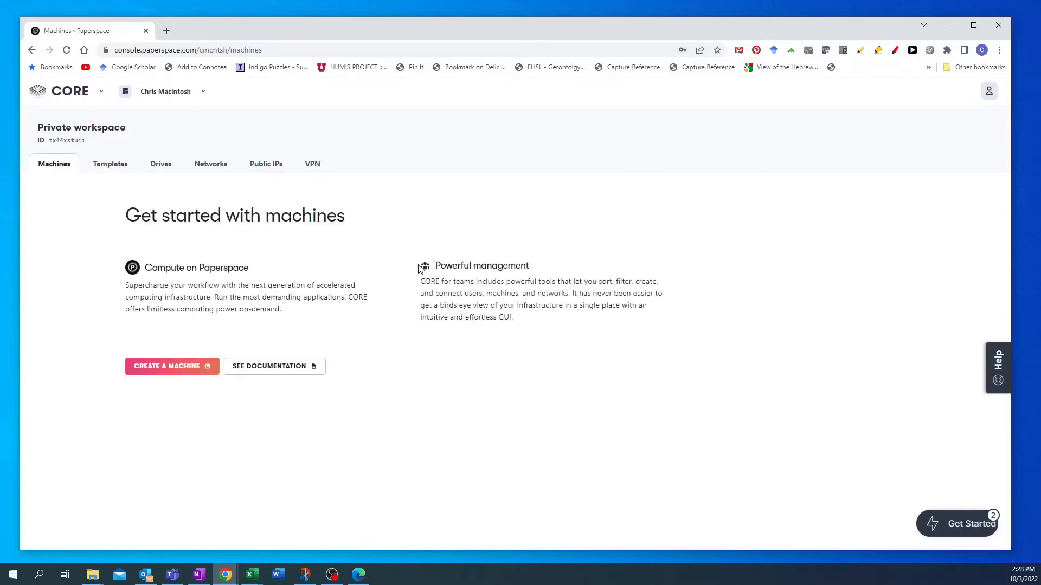
mouse_move(297, 180)
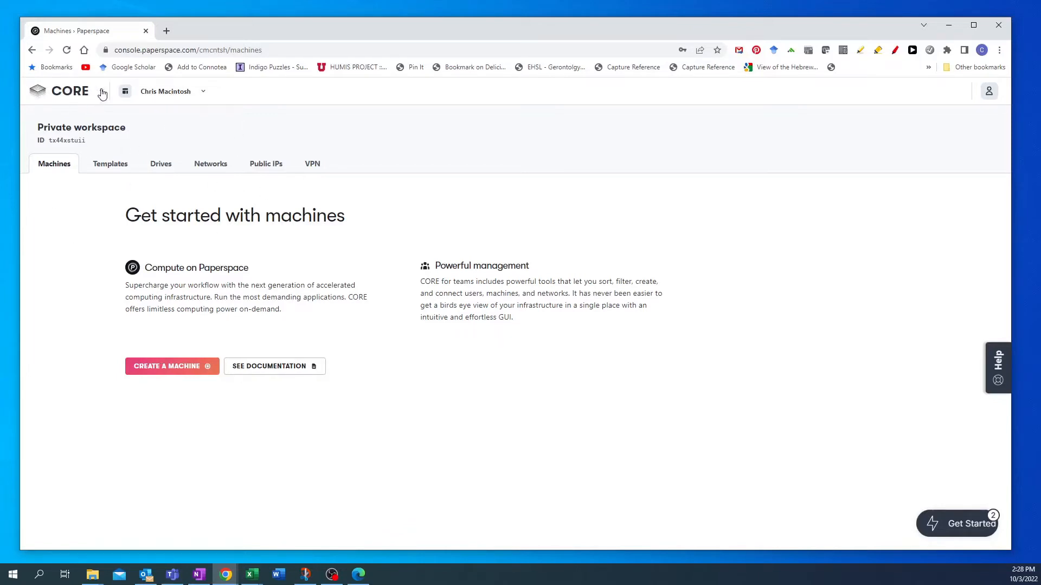
- Stay in the CORE product and start creating a new machine to reach the Create a VM form
left_click(101, 91)
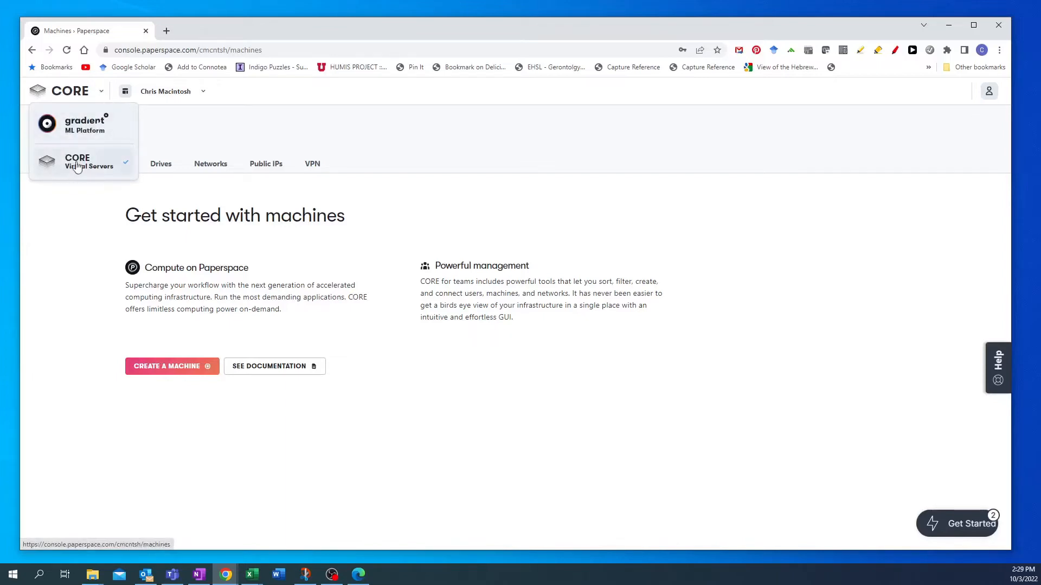
mouse_move(78, 161)
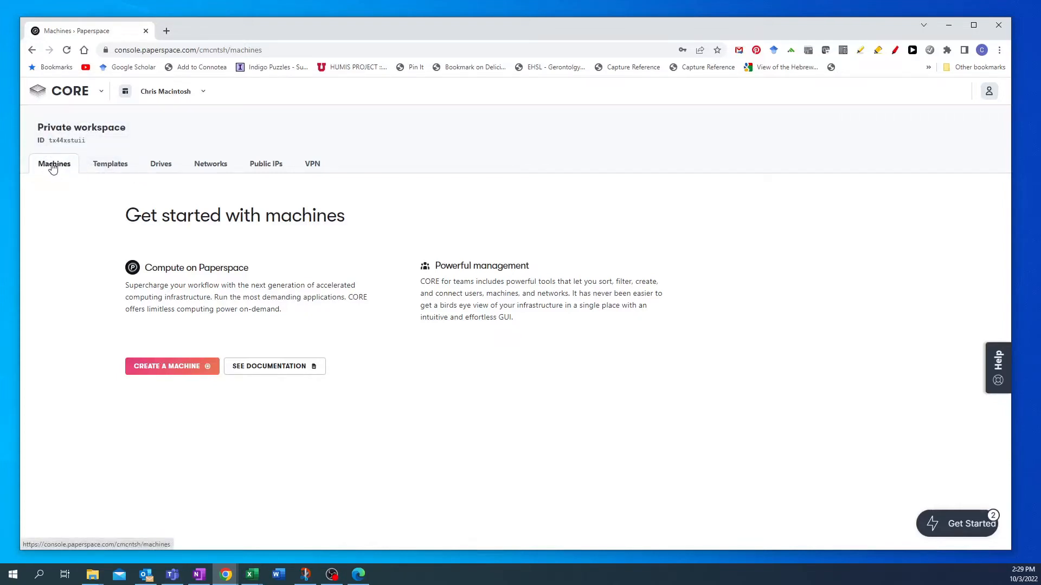
mouse_move(172, 428)
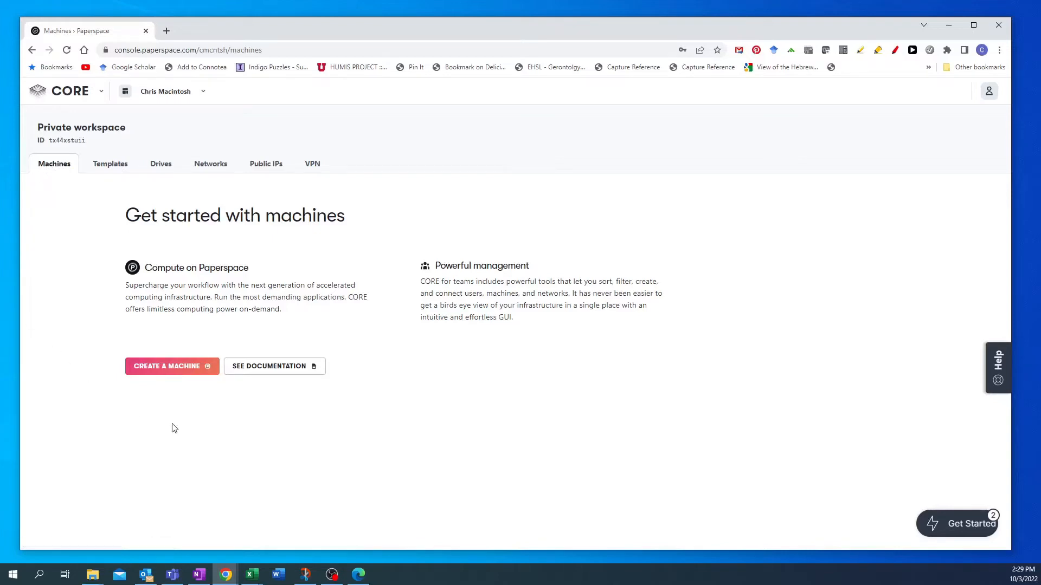
mouse_move(153, 372)
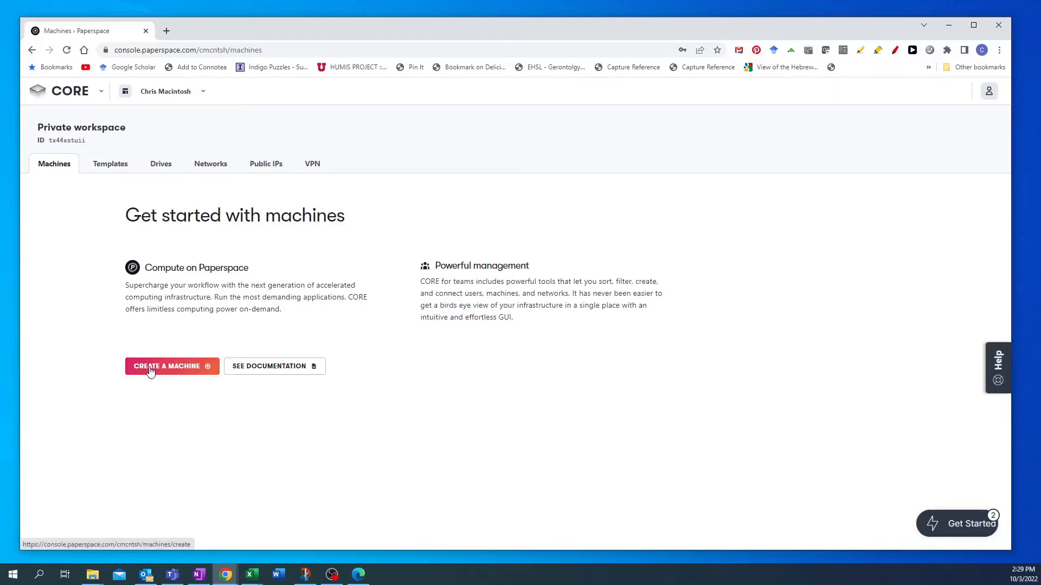
left_click(169, 367)
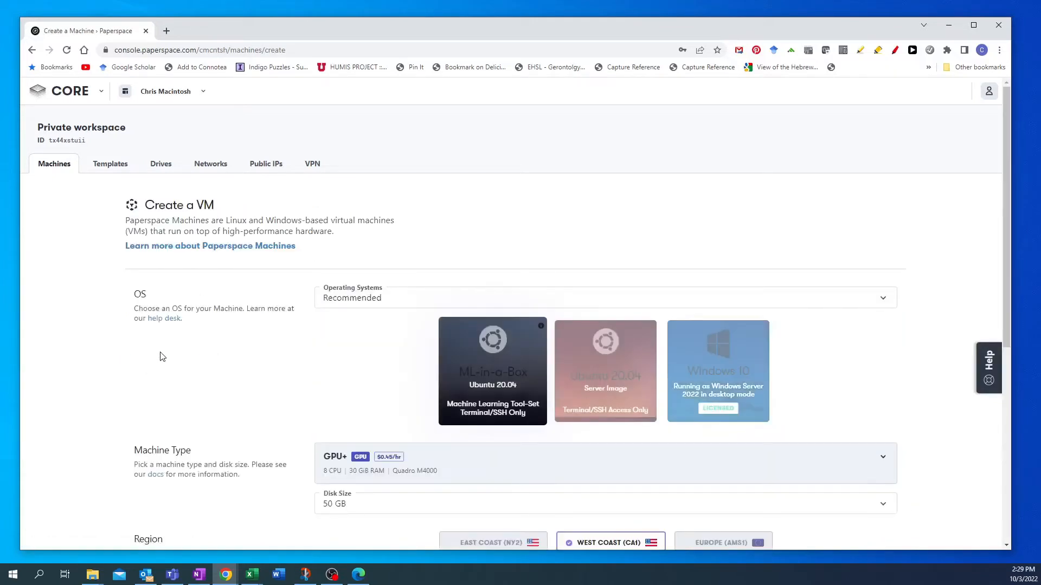
mouse_move(464, 424)
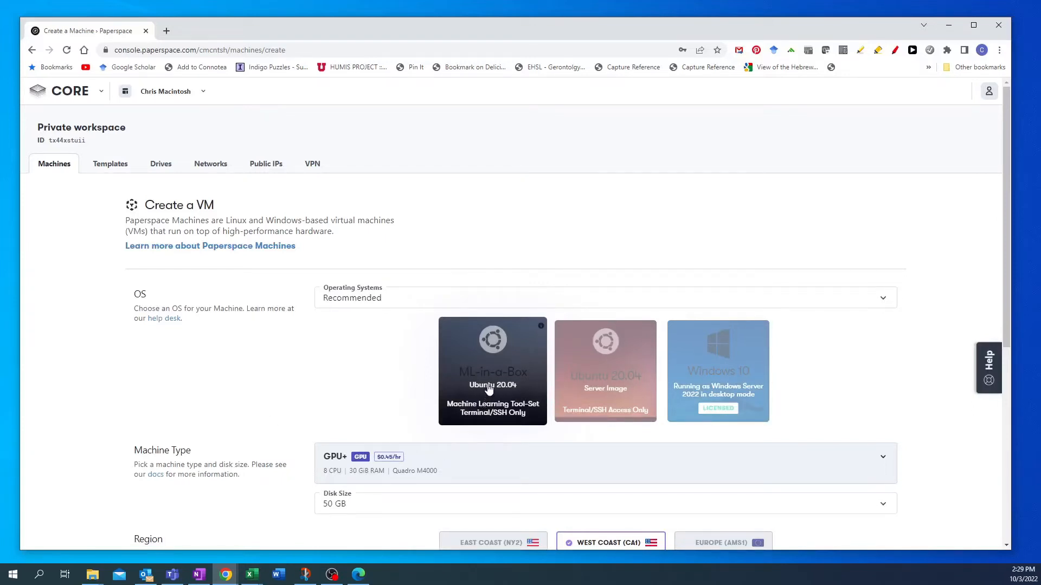
mouse_move(621, 399)
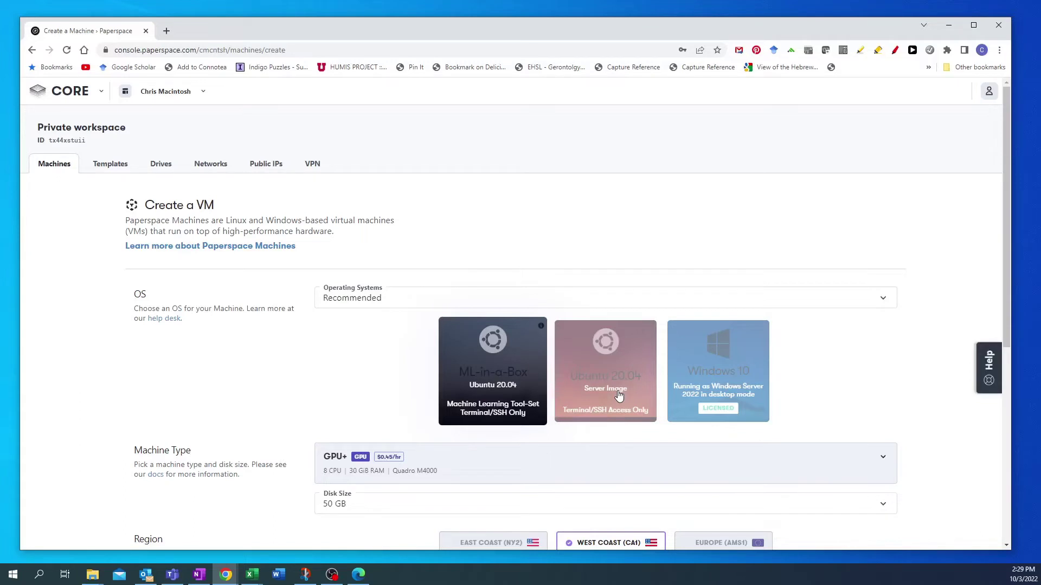
mouse_move(720, 375)
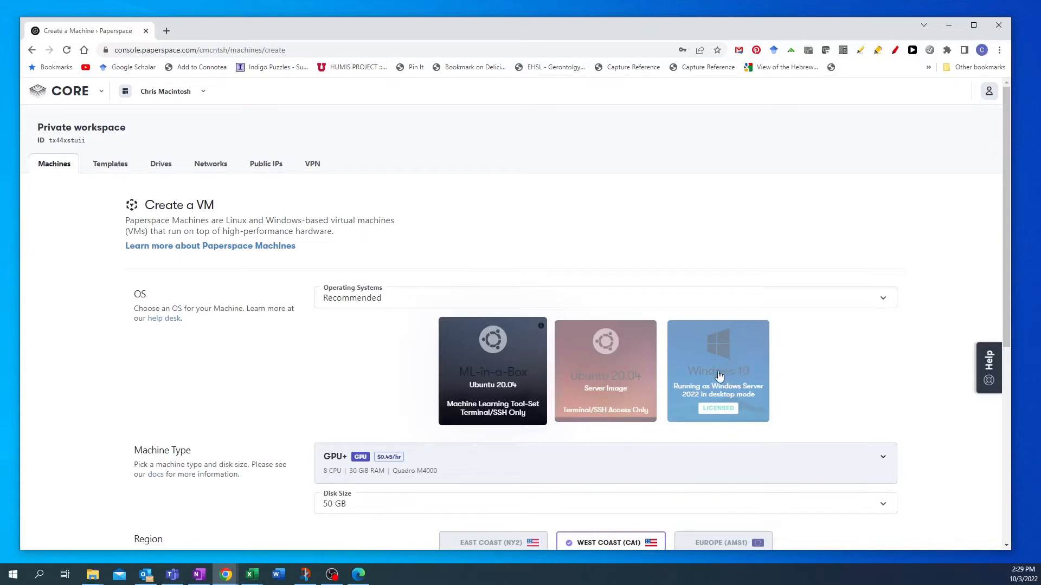
mouse_move(716, 393)
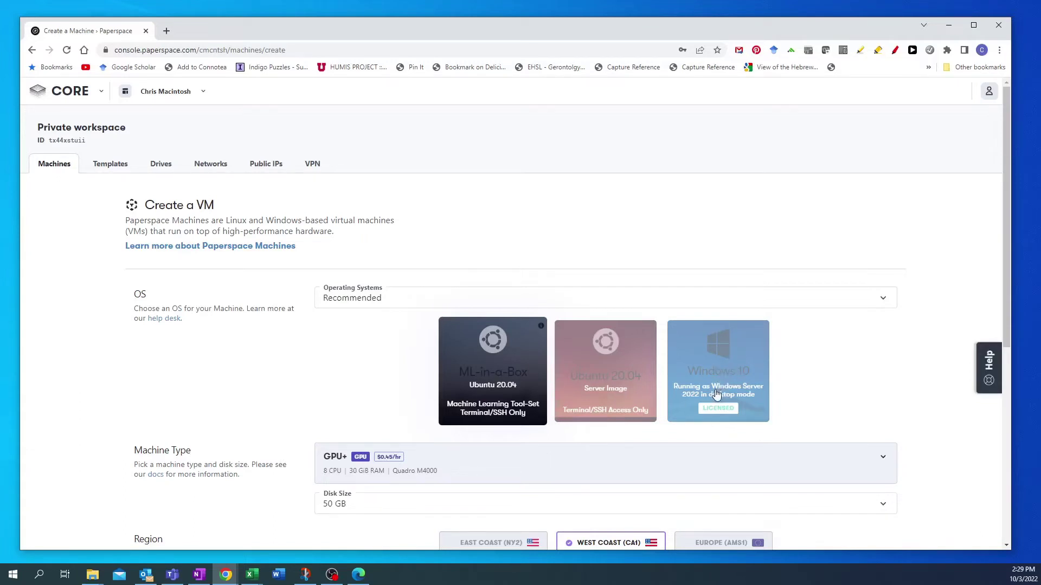
- Choose Windows 10 as the operating system for the new VM
left_click(717, 371)
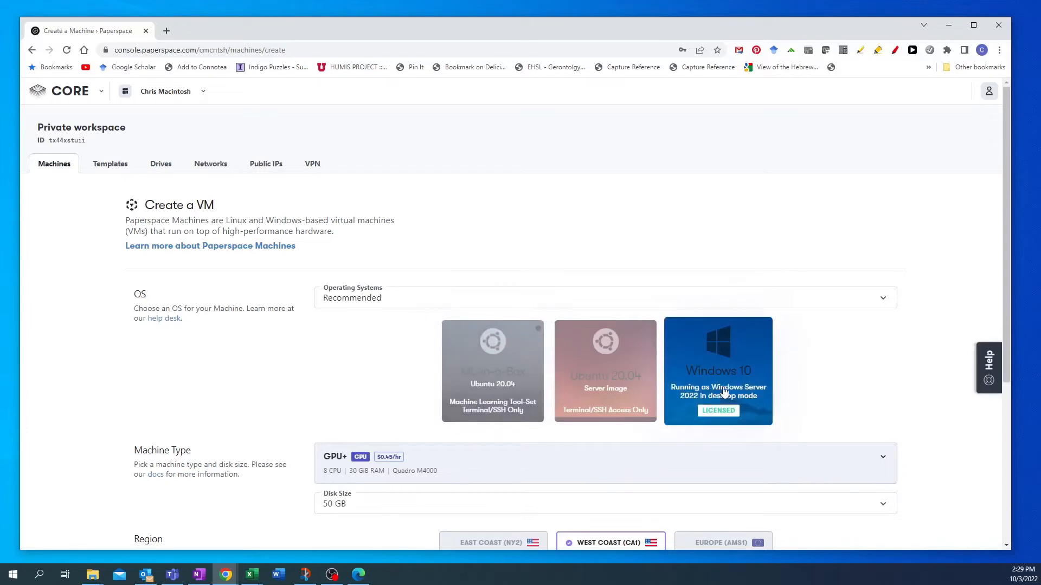
scroll("down", 3)
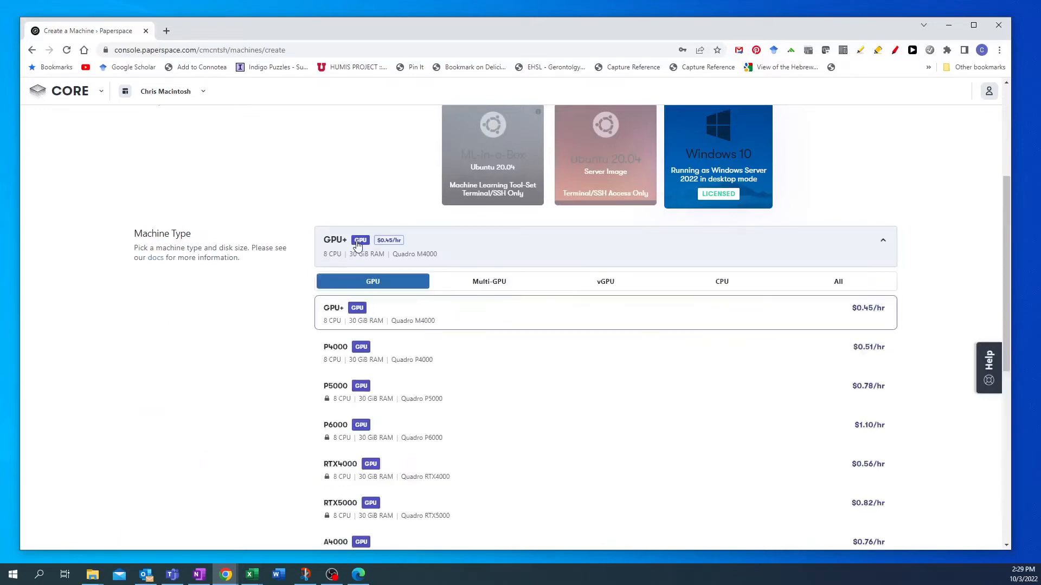
mouse_move(524, 403)
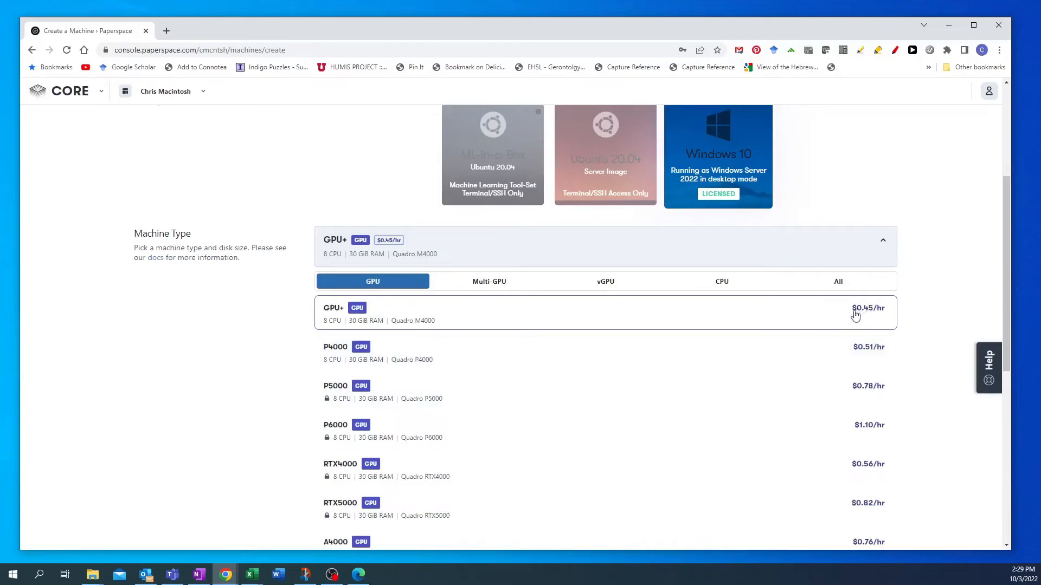
mouse_move(386, 347)
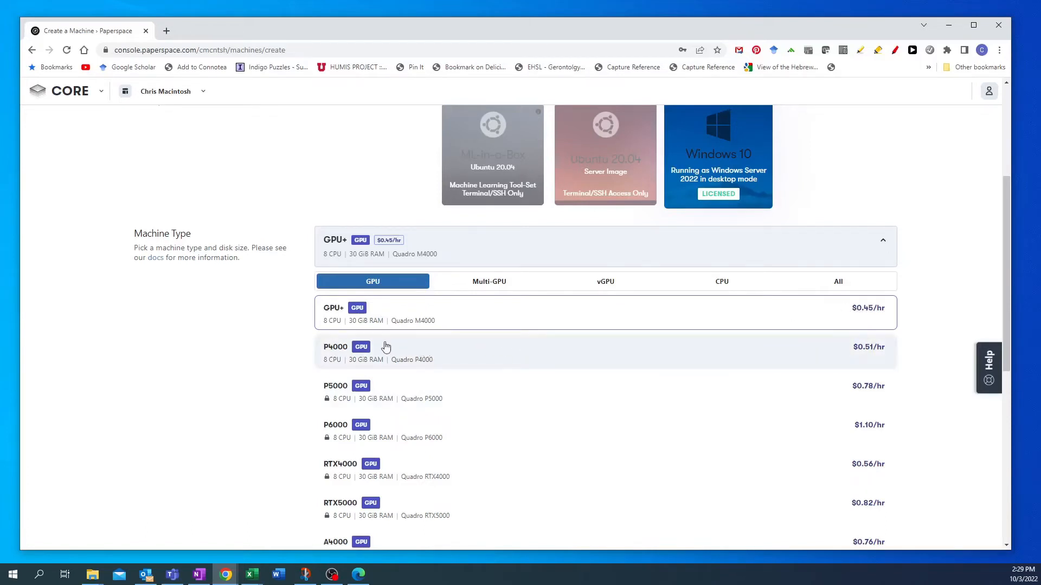
mouse_move(479, 361)
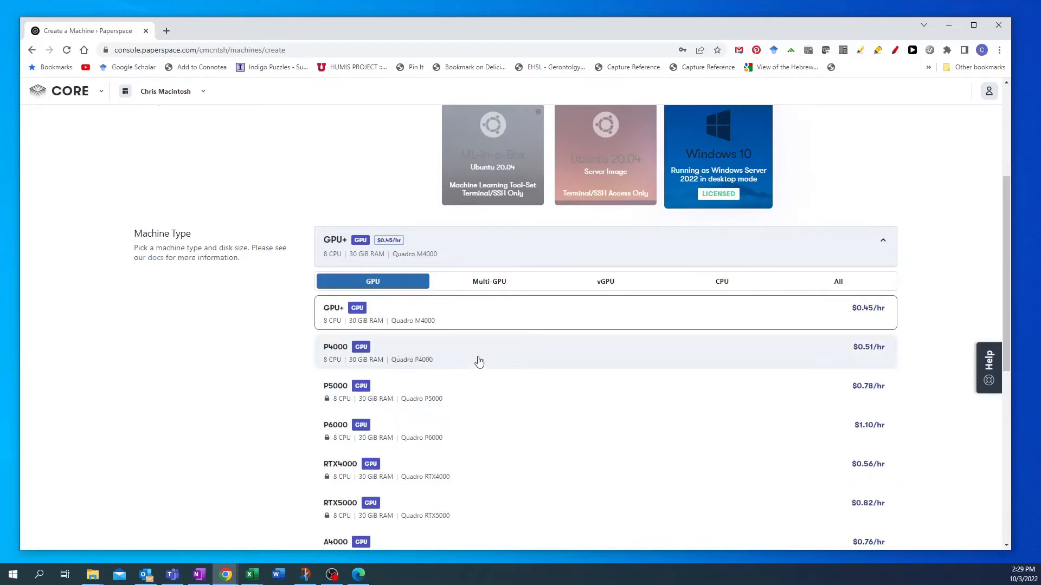
- Select the C6 CPU machine type (8 CPU, 16 GiB RAM, $0.16/hr)
scroll("down", 3)
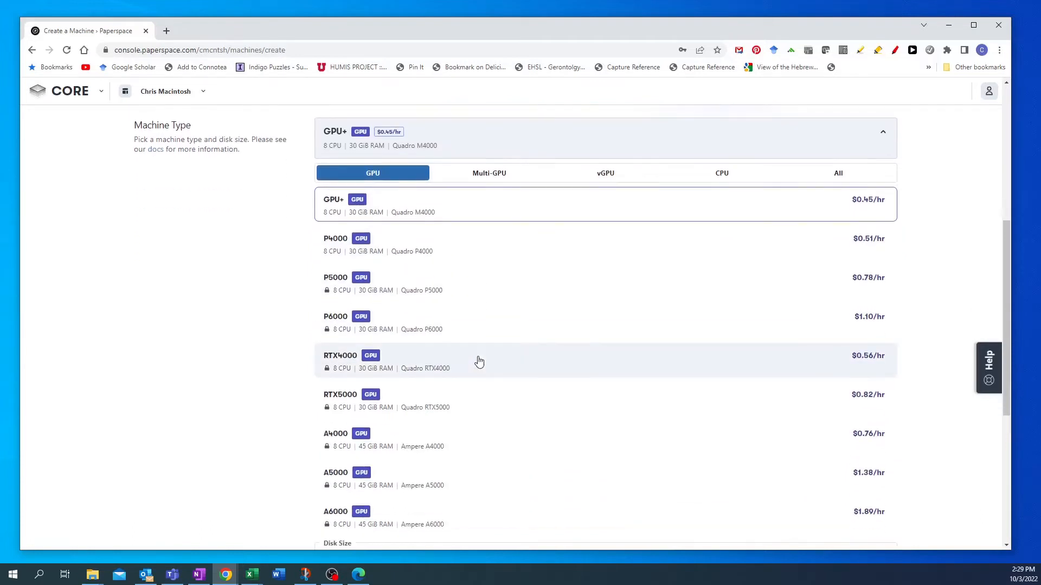
scroll("down", 3)
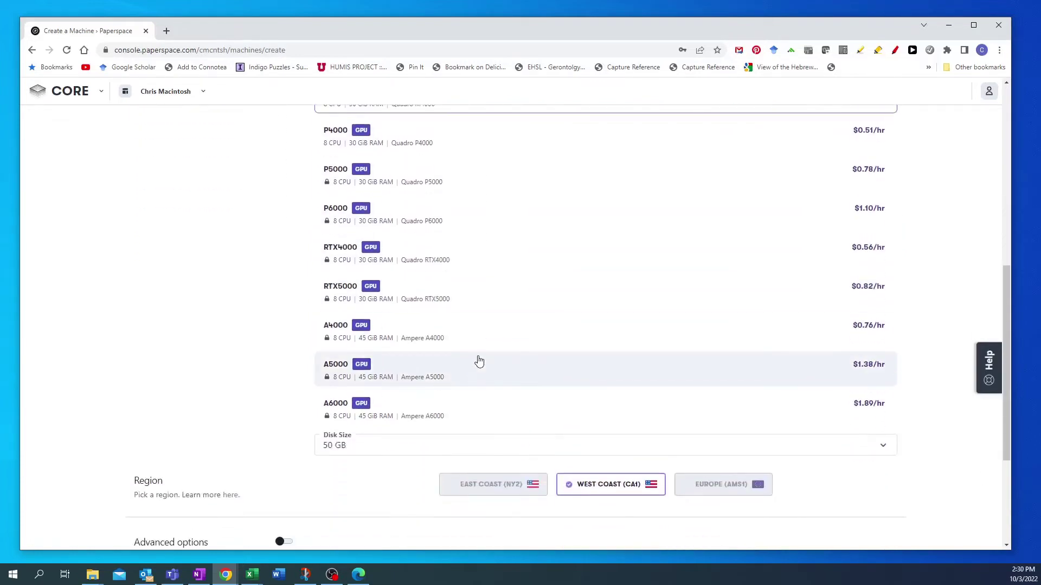
scroll("down", 3)
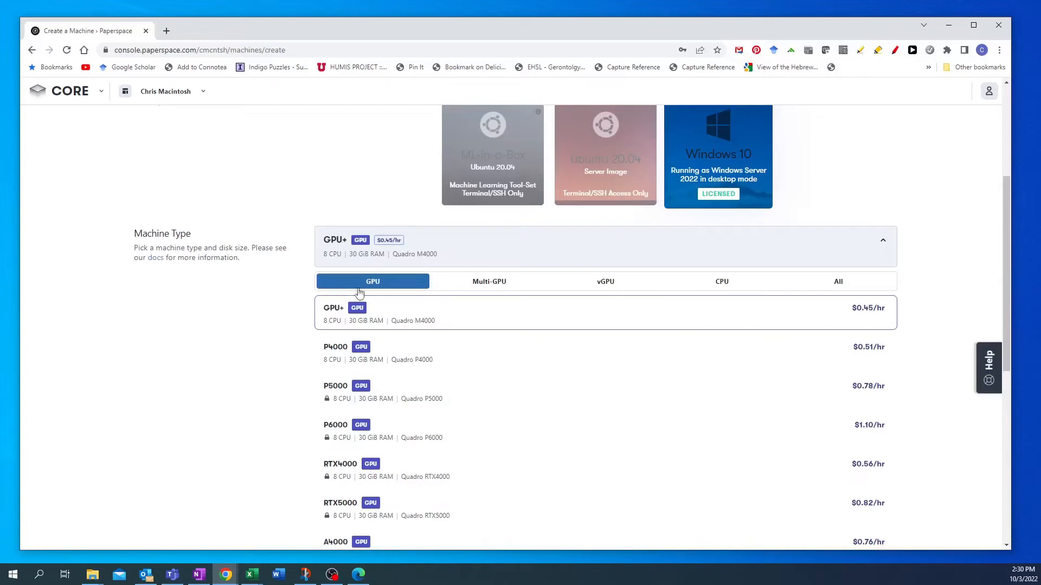
mouse_move(725, 286)
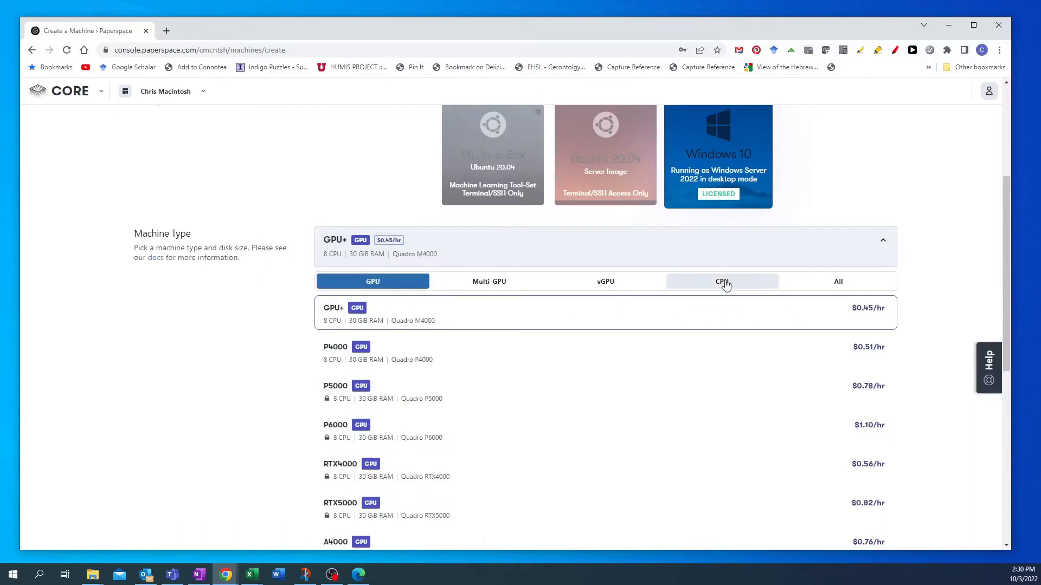
left_click(721, 282)
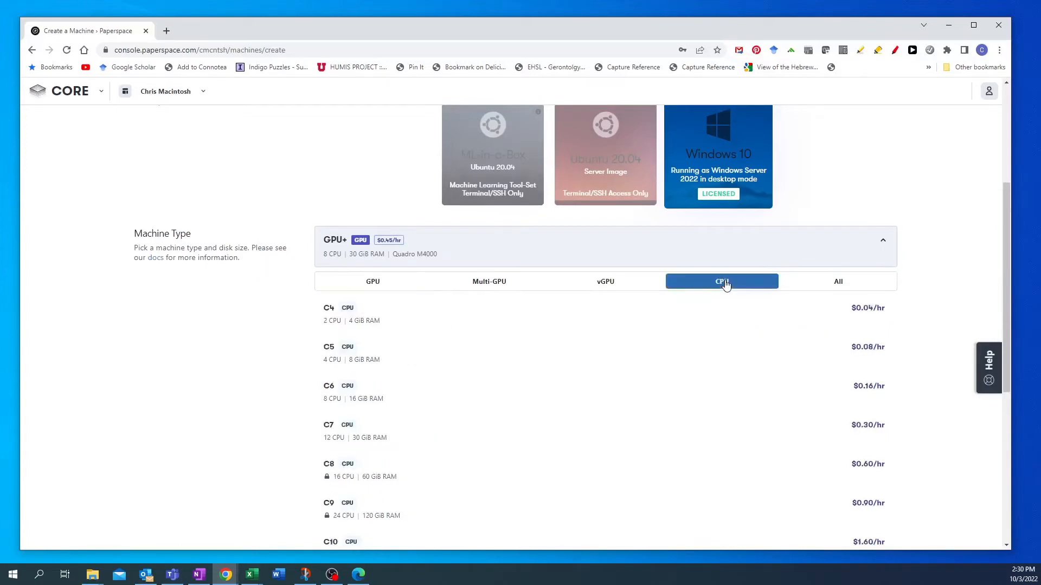
mouse_move(775, 267)
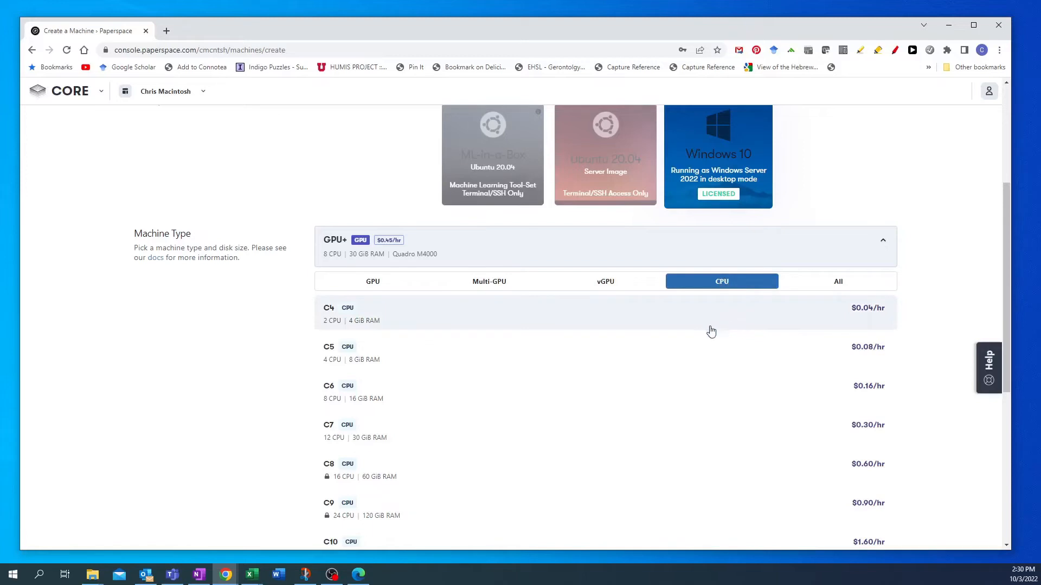
scroll("down", 3)
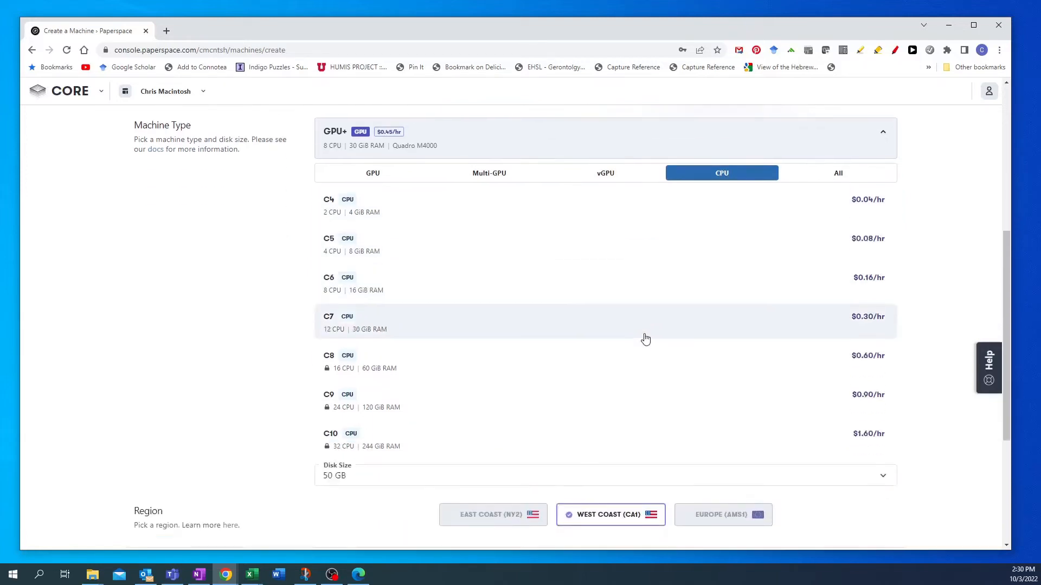
mouse_move(357, 295)
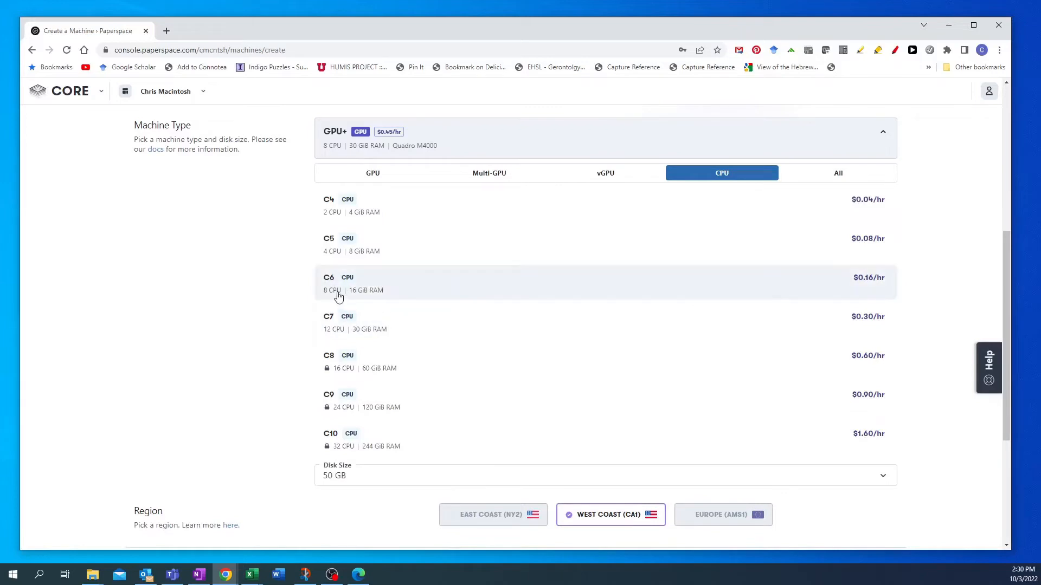
mouse_move(395, 287)
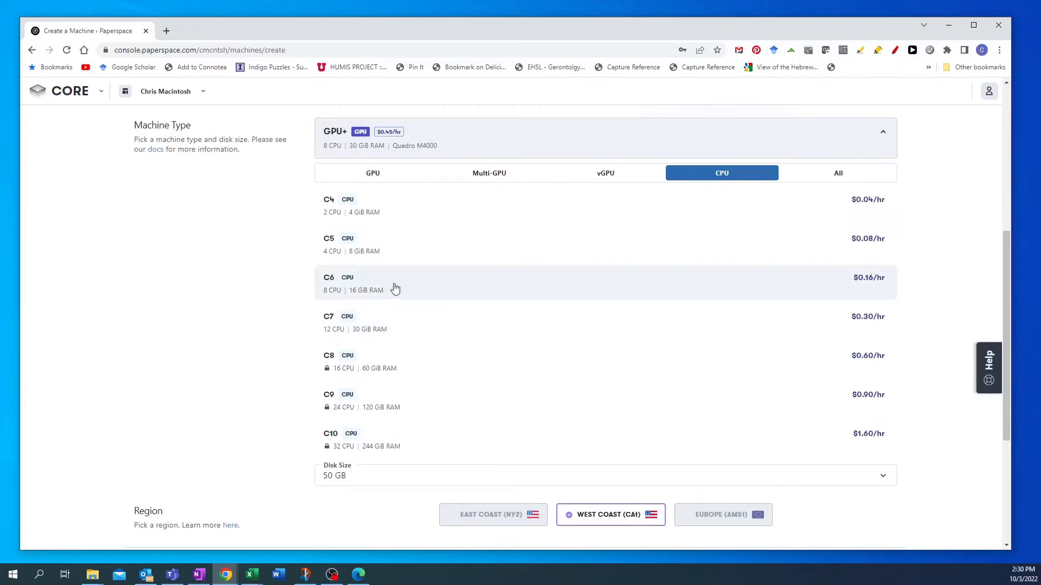
mouse_move(431, 289)
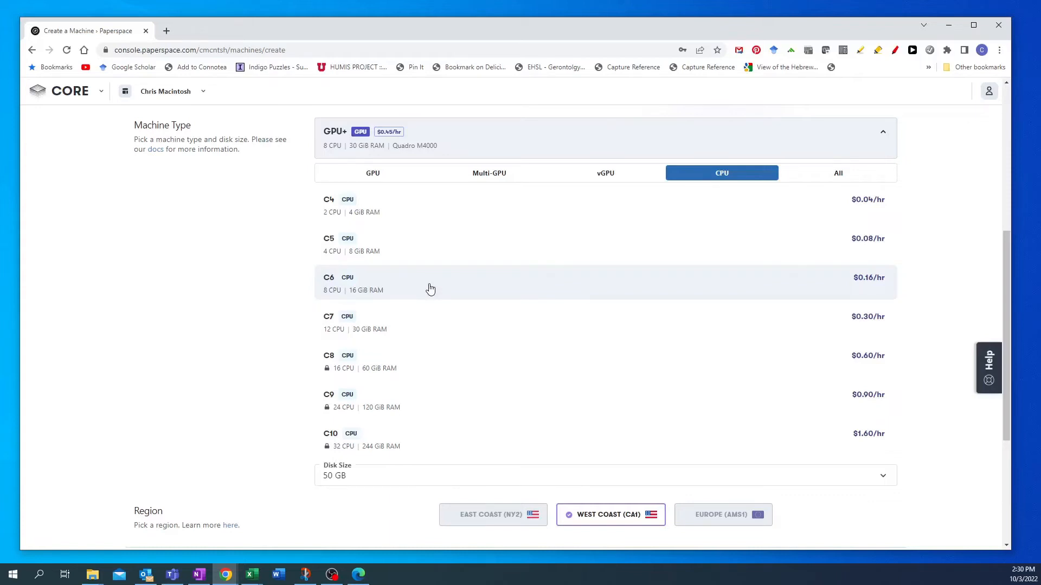
left_click(430, 283)
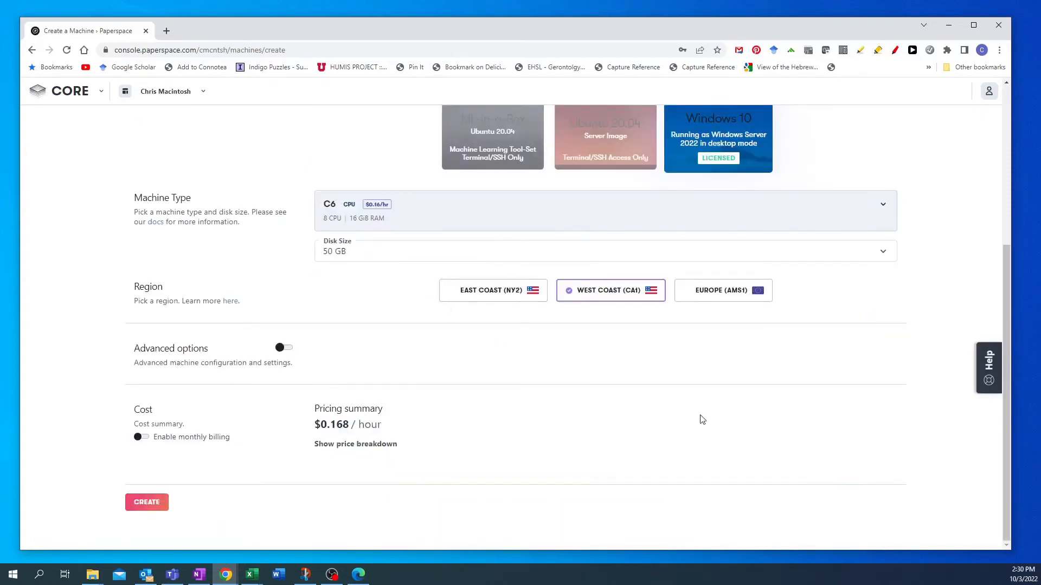
mouse_move(381, 291)
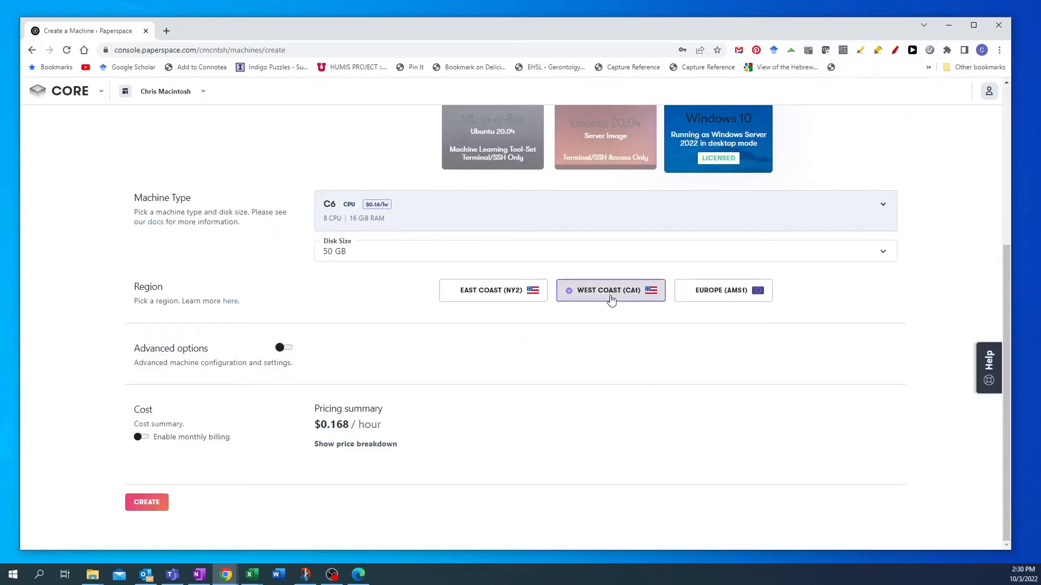
mouse_move(486, 305)
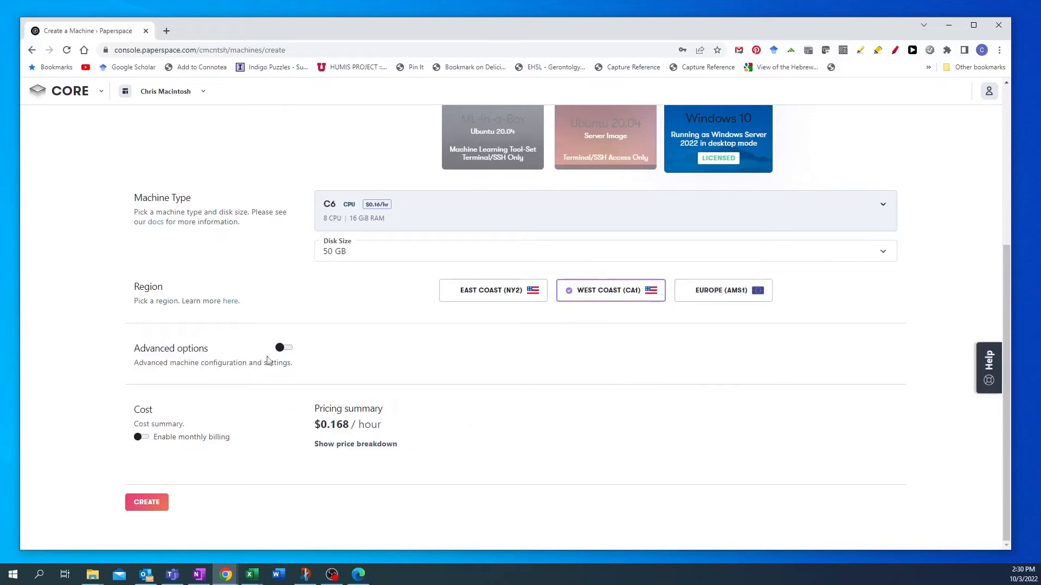
mouse_move(285, 358)
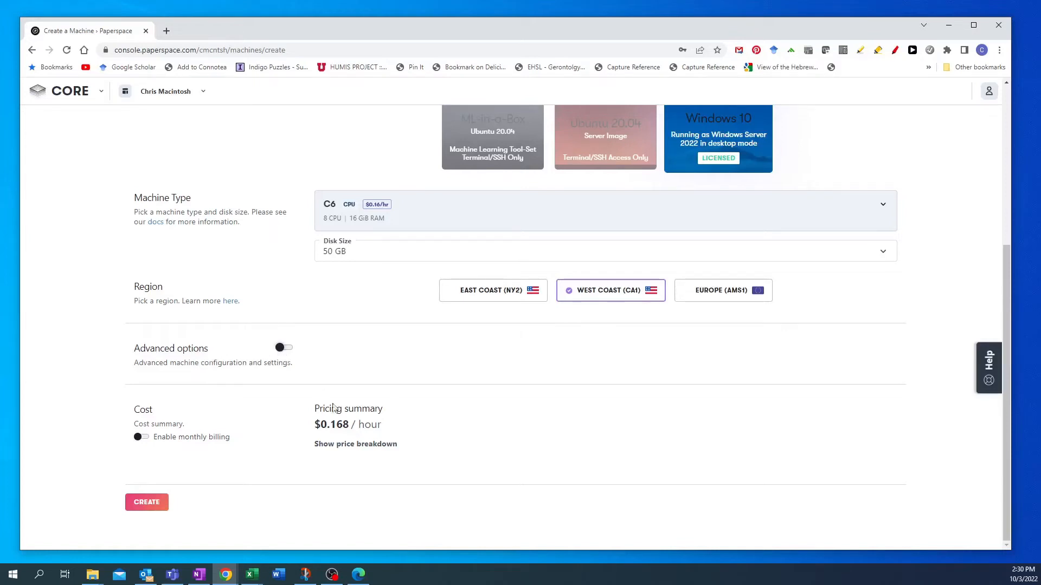
mouse_move(165, 529)
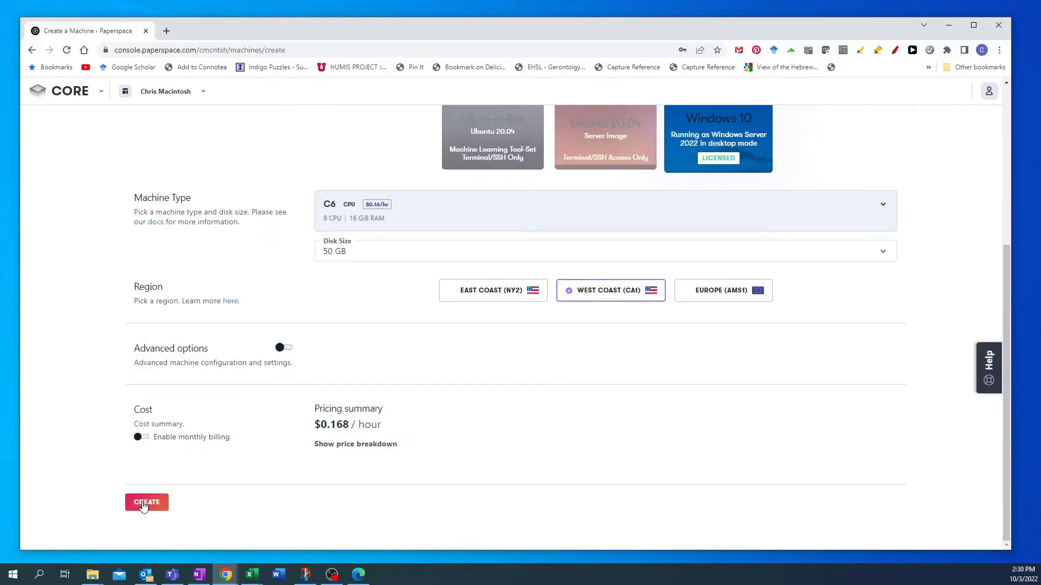
- Create the C6 Windows 10 machine in West Coast (CA1) at $0.168/hour
left_click(146, 503)
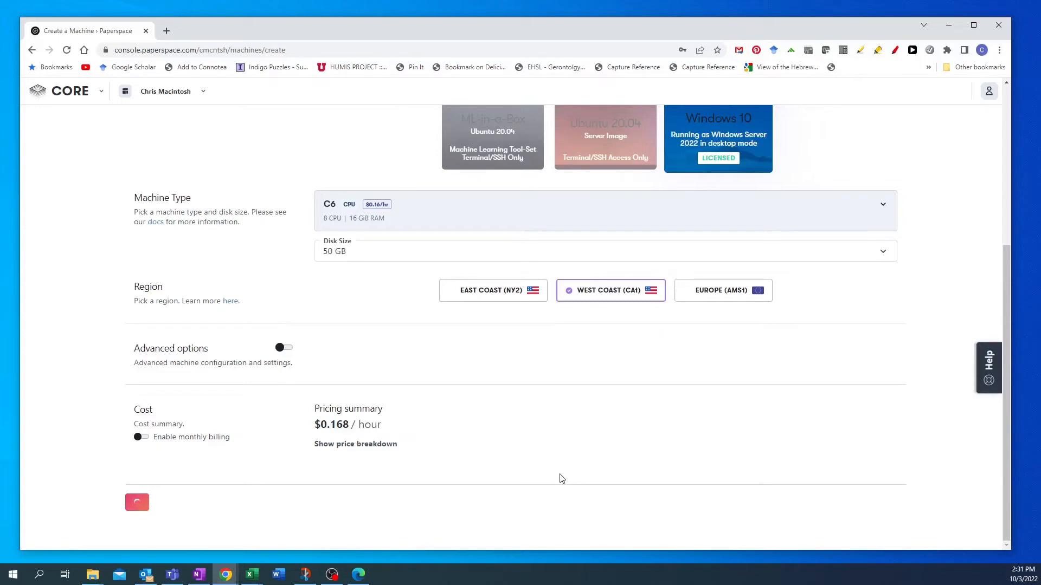
left_click(137, 502)
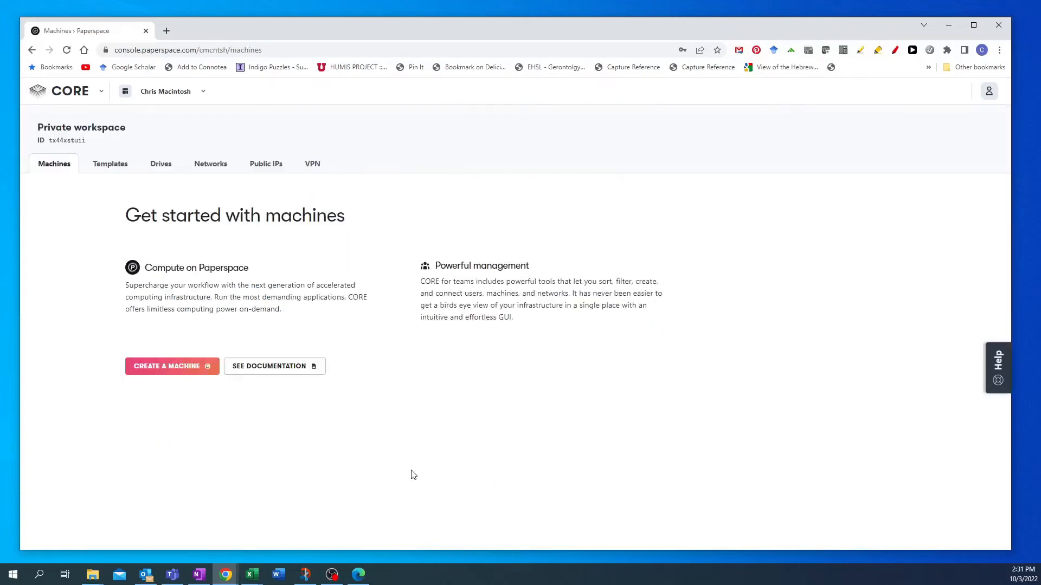
- Wait on the Machines list until New Machine (C6, Windows 10, CA1) appears as Off
left_click(172, 366)
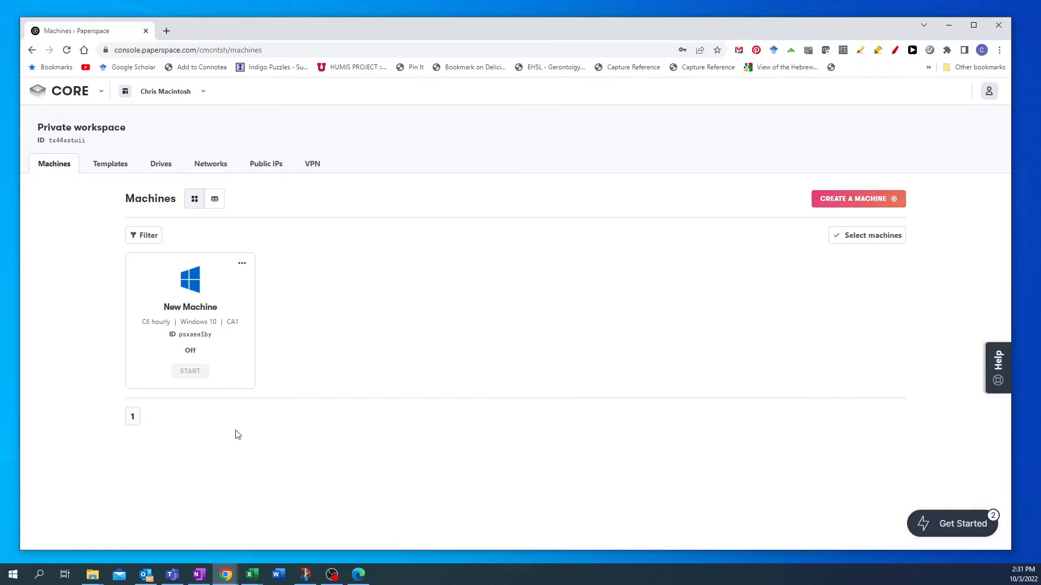
mouse_move(195, 355)
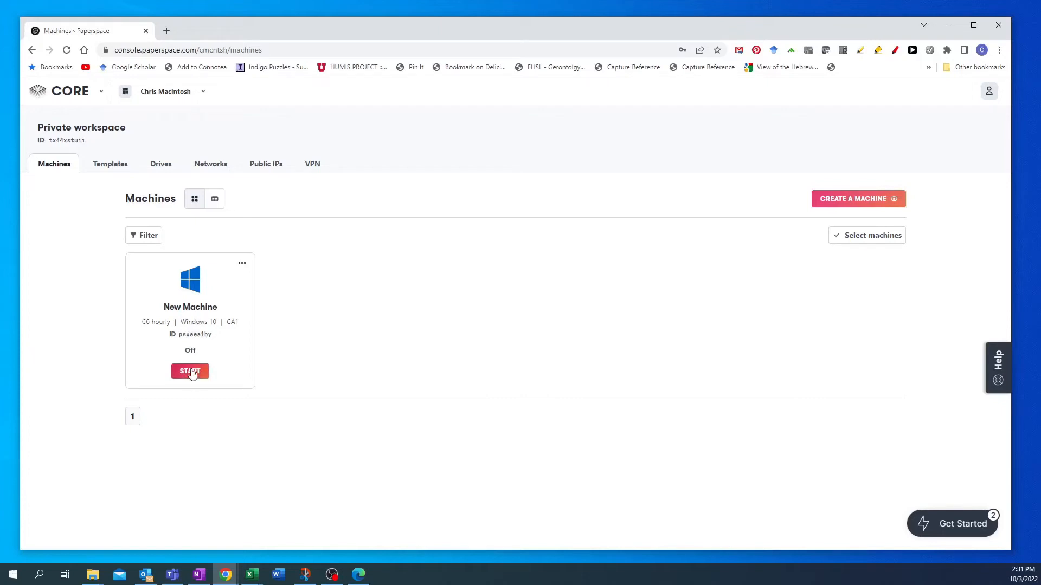
- Start New Machine and launch its remote desktop console
left_click(189, 372)
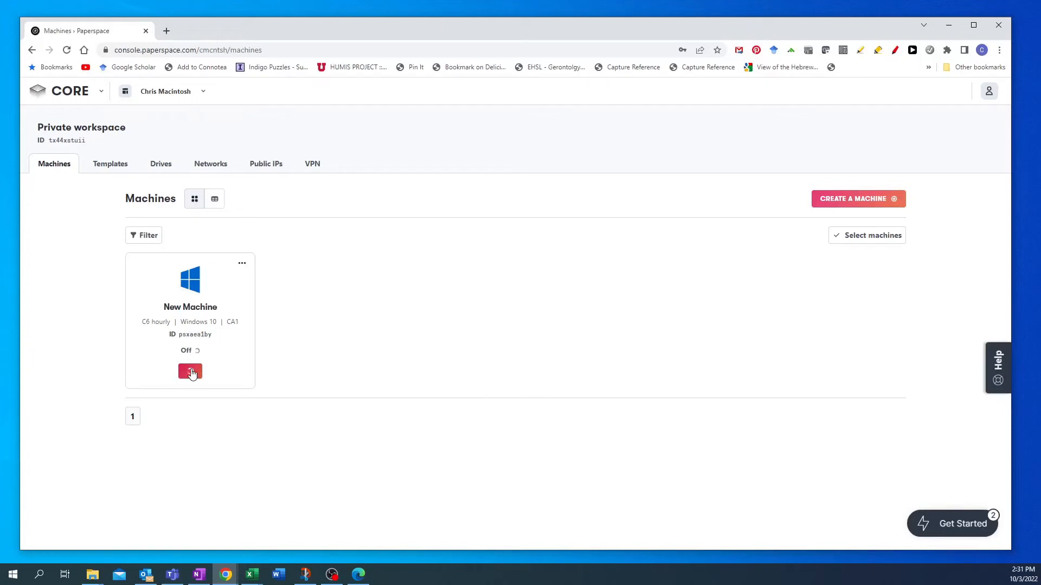
left_click(190, 371)
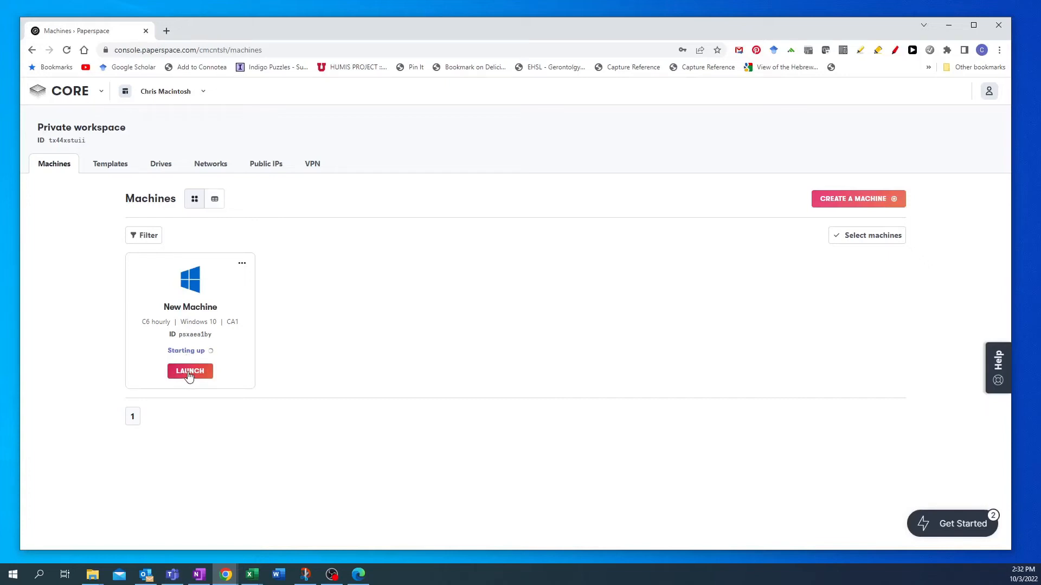
left_click(189, 371)
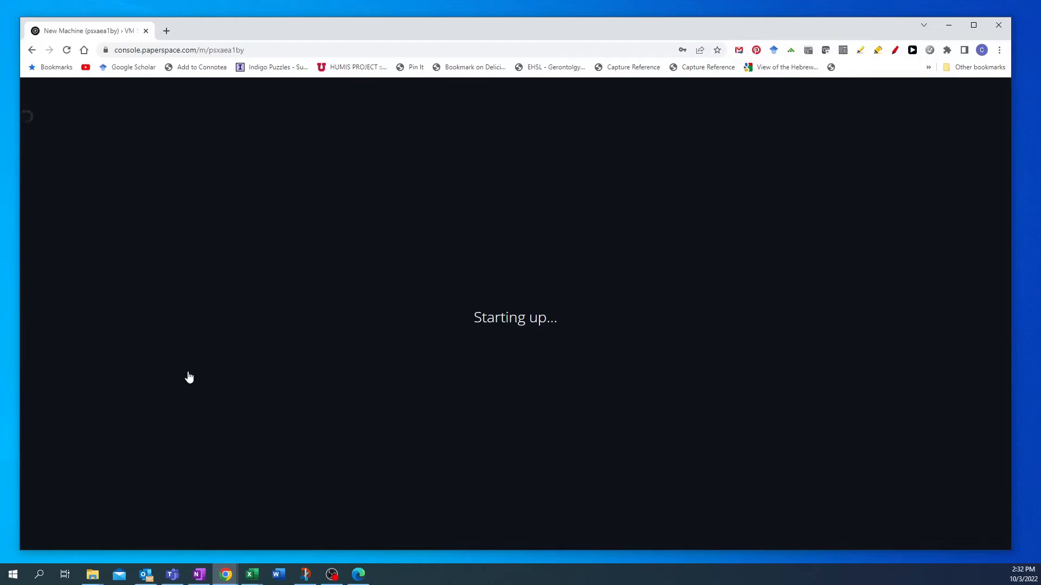
mouse_move(565, 244)
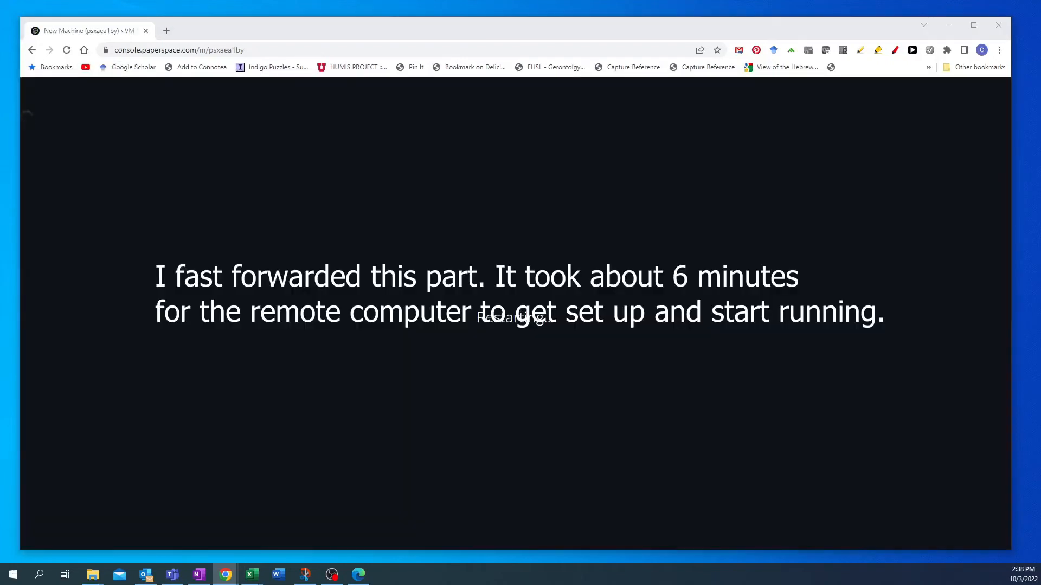
- Wait for the remote Windows desktop to load and bring up its Start menu
left_click(65, 50)
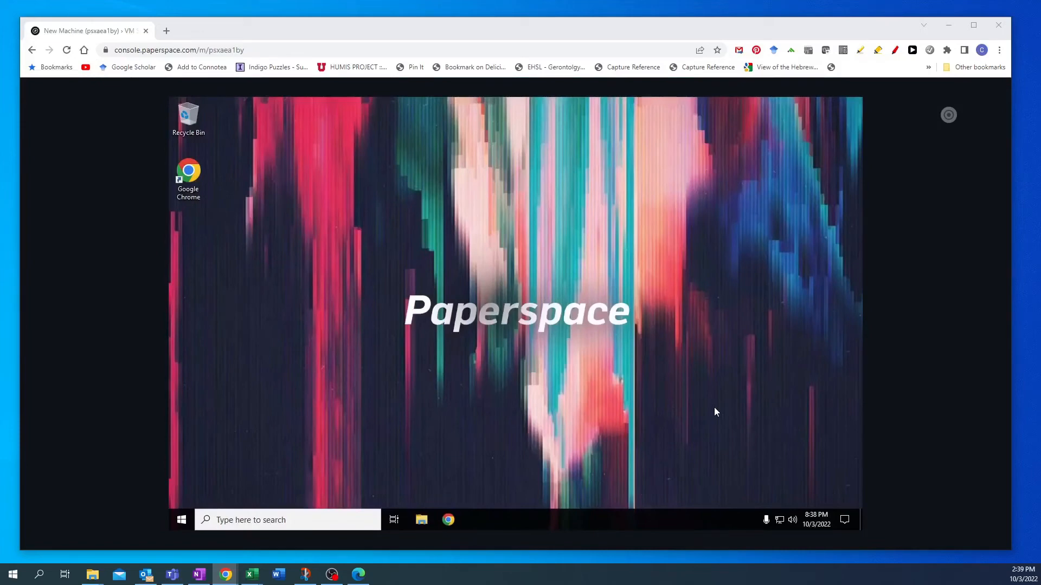
mouse_move(418, 321)
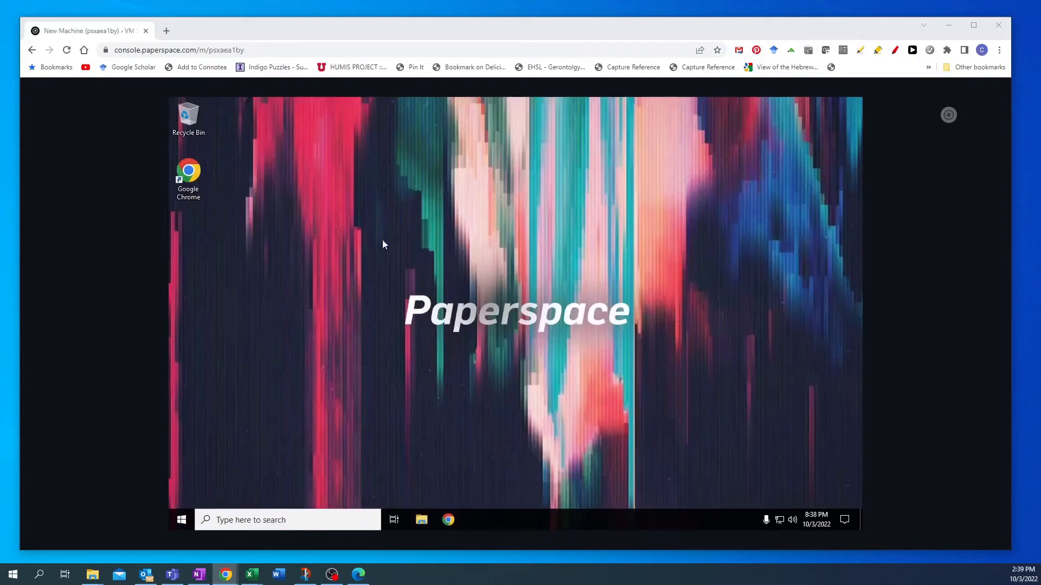
mouse_move(181, 521)
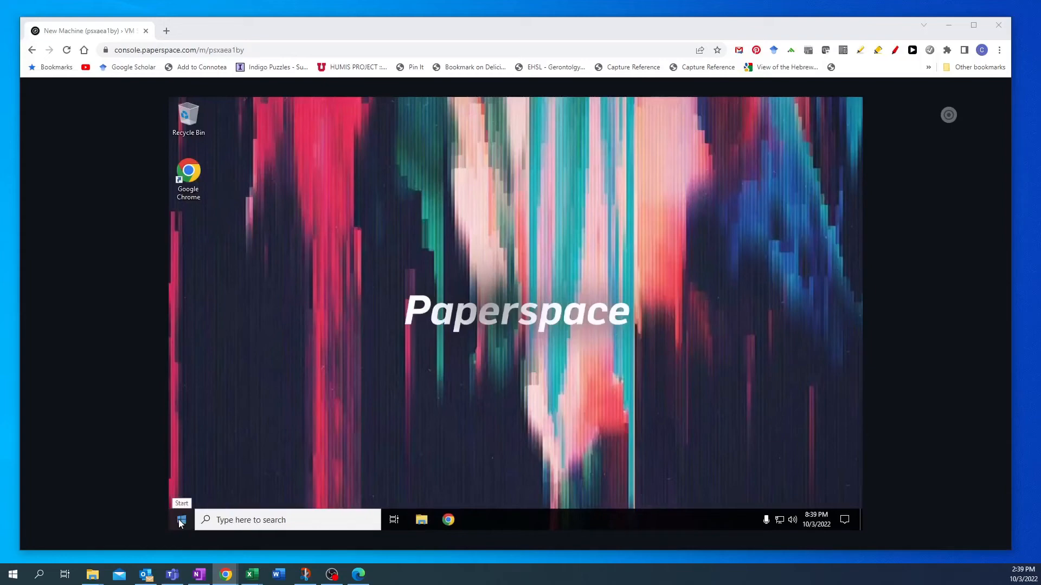
left_click(181, 520)
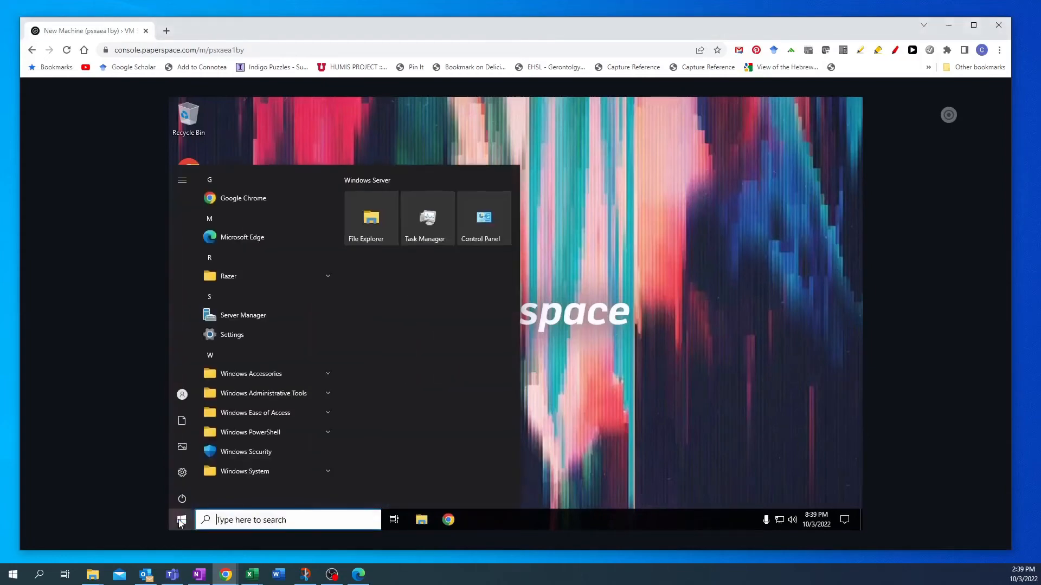
mouse_move(238, 225)
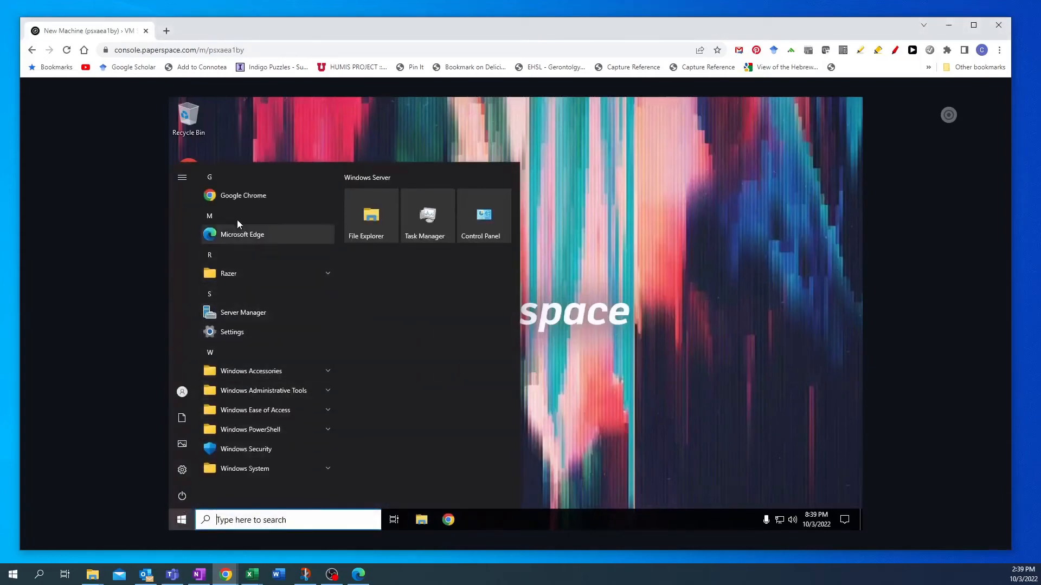
mouse_move(236, 463)
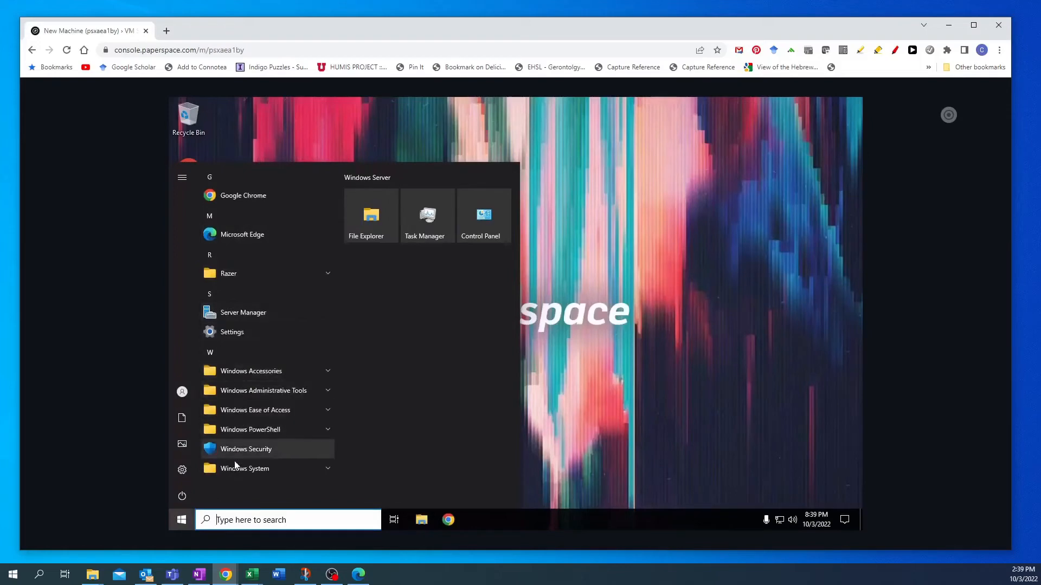
mouse_move(920, 390)
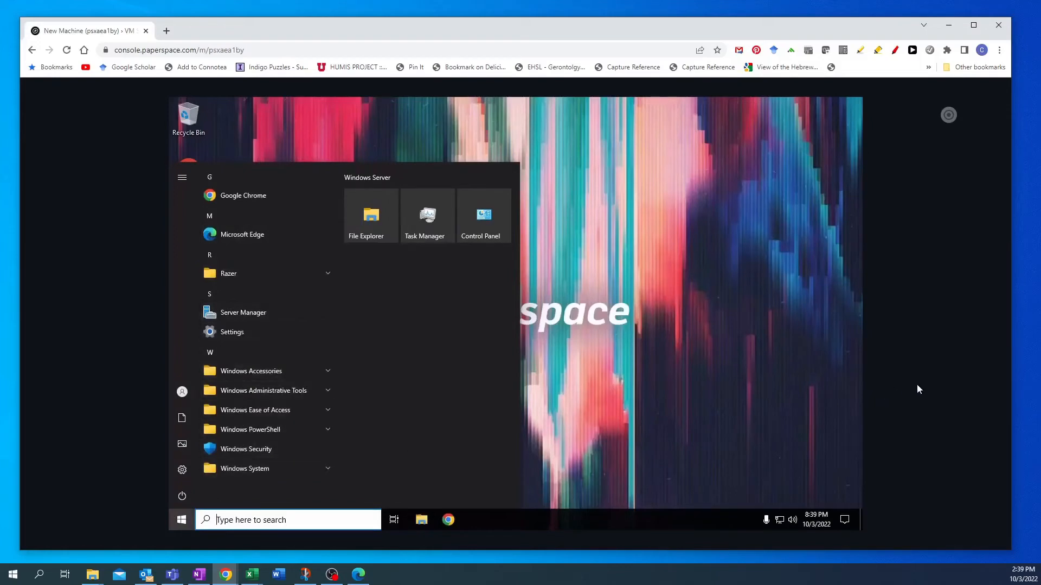
mouse_move(141, 530)
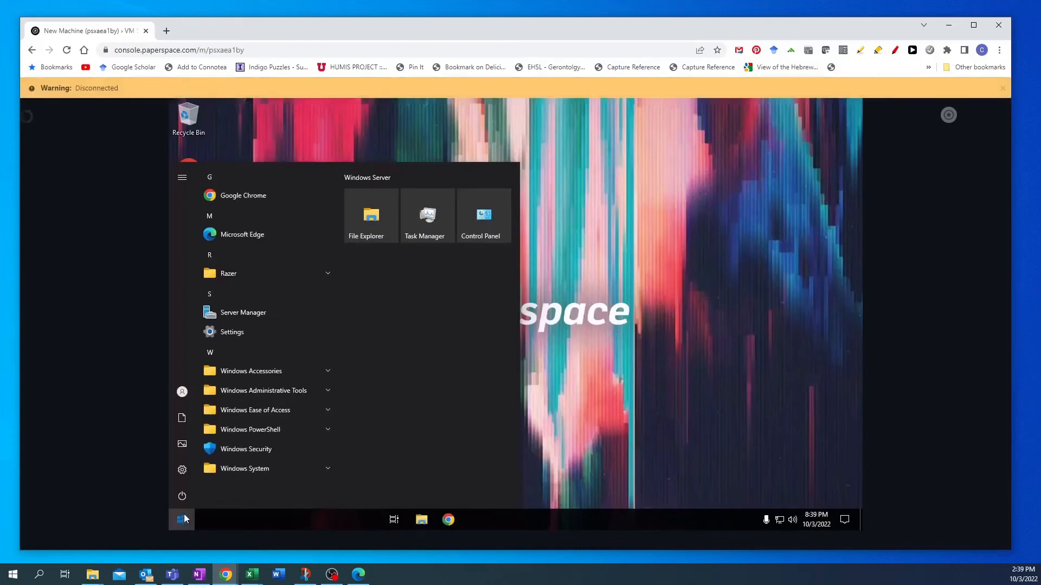
mouse_move(617, 425)
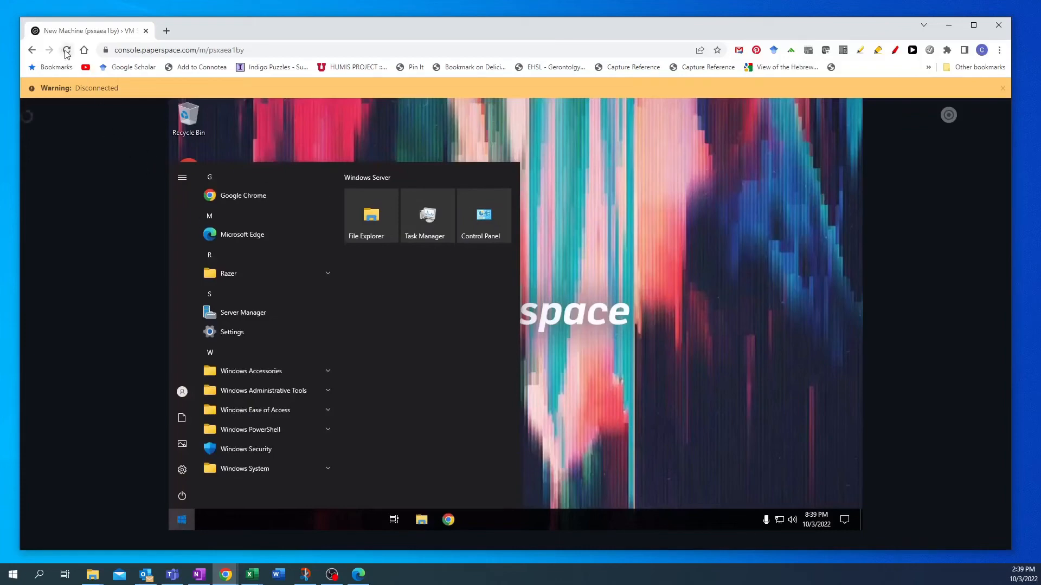
- Reload the console to reconnect, then launch Chrome on the remote desktop
left_click(66, 50)
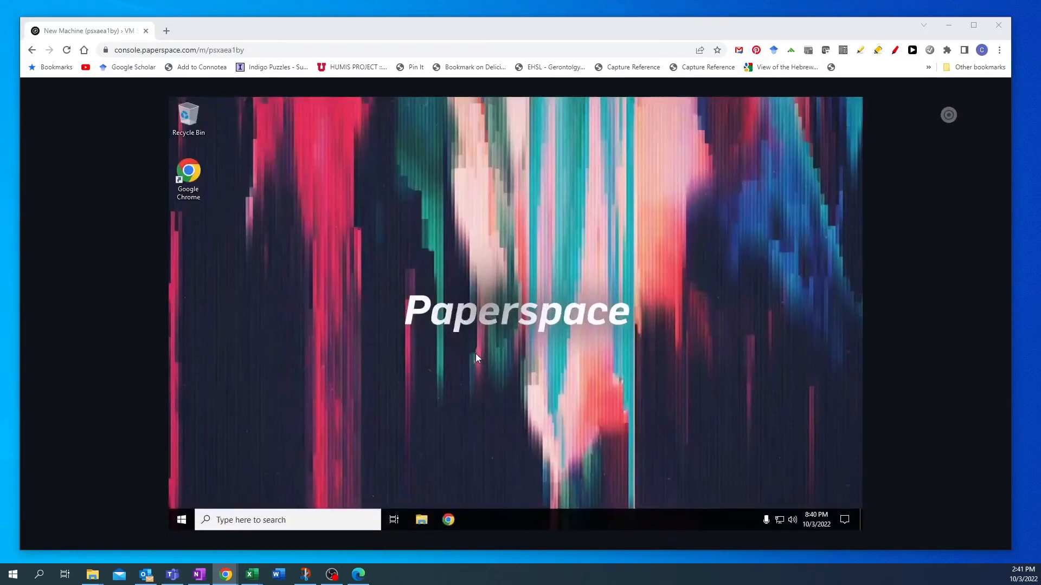
mouse_move(140, 509)
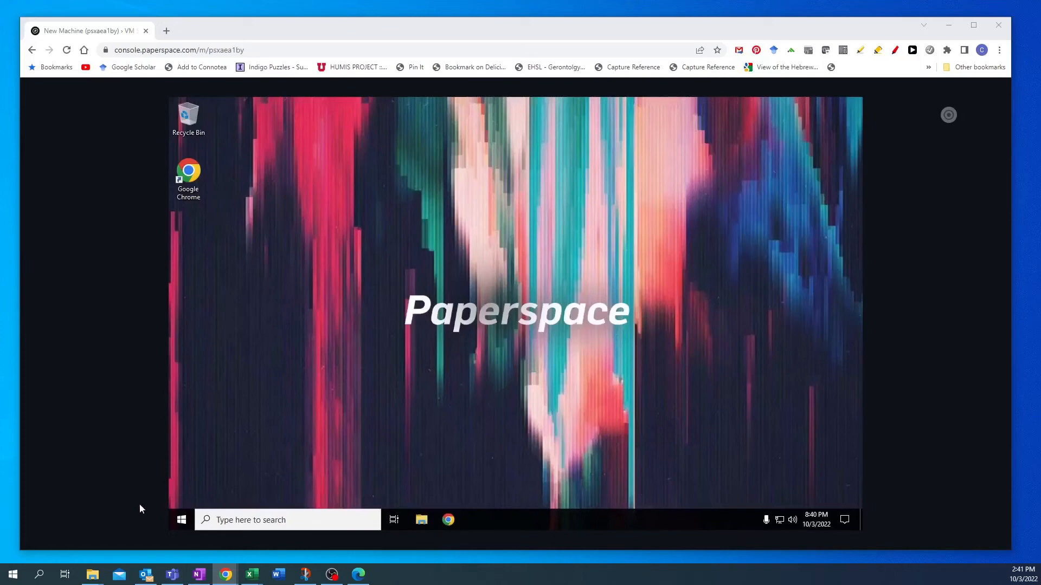
left_click(181, 520)
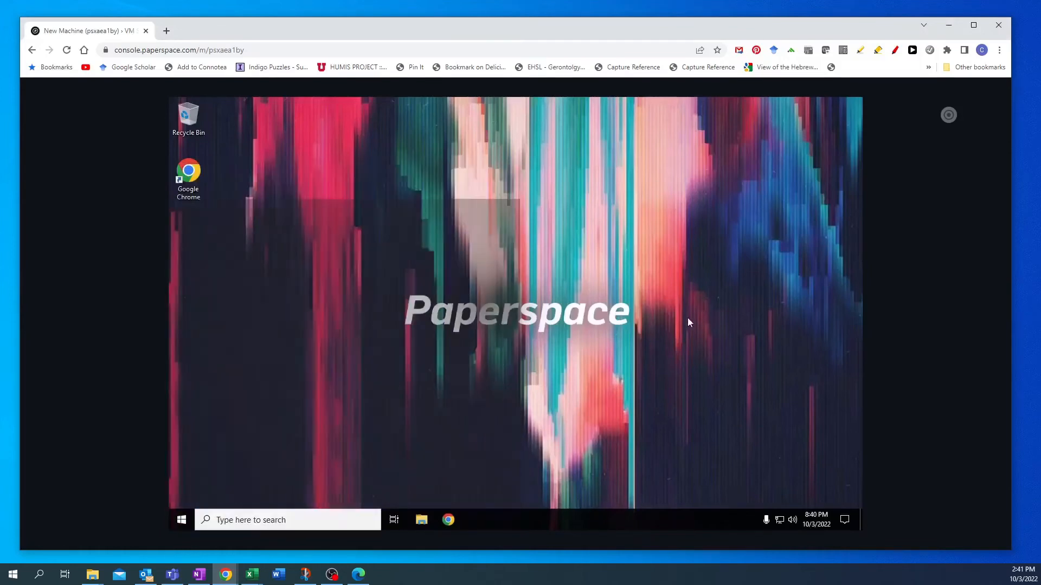
mouse_move(474, 459)
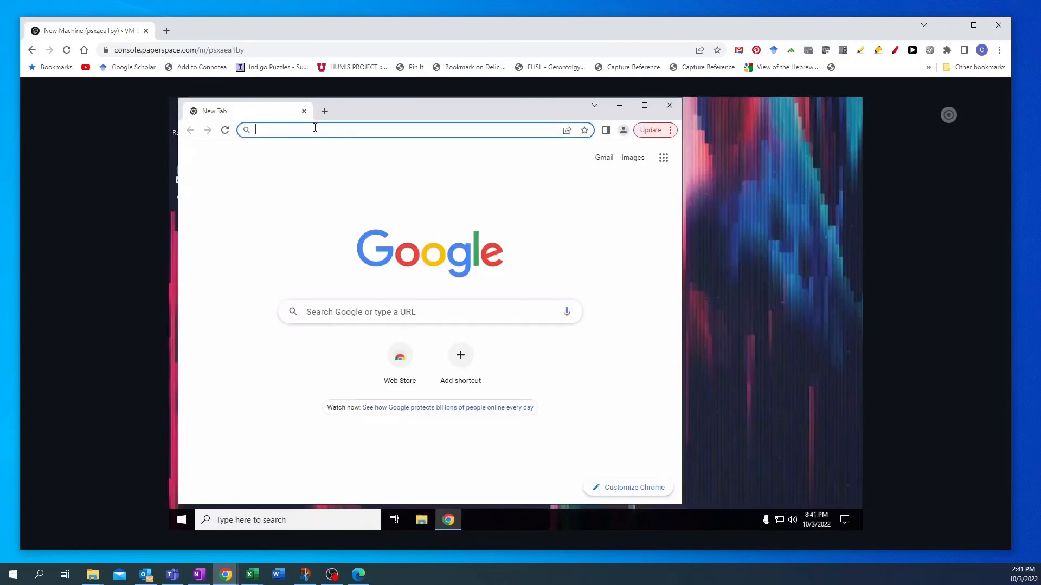
- Browse to the cmcntsh GitHub profile and view its Repositories list
type("github.com/cmc")
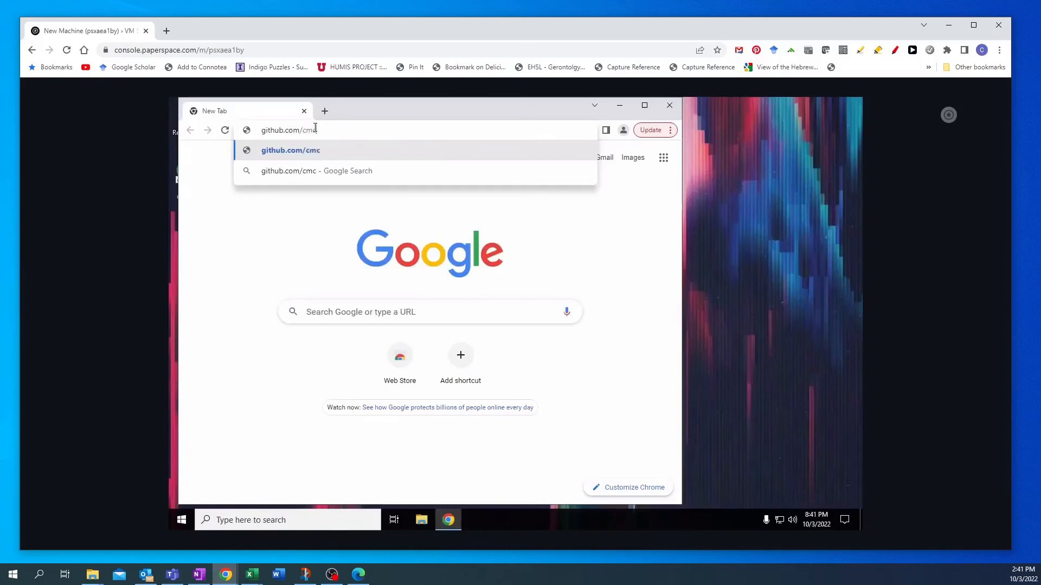
type("ntsh")
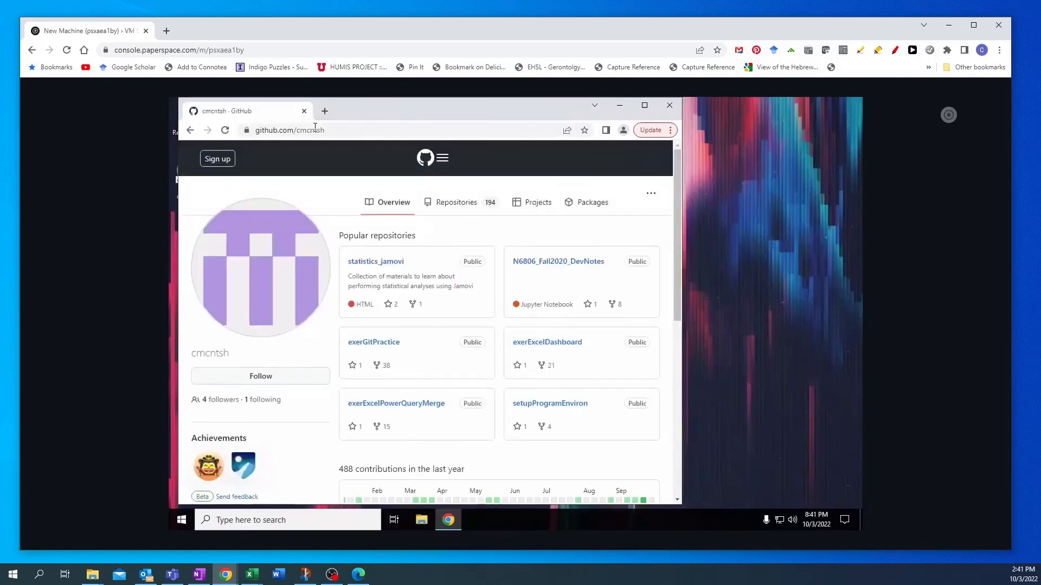
mouse_move(710, 418)
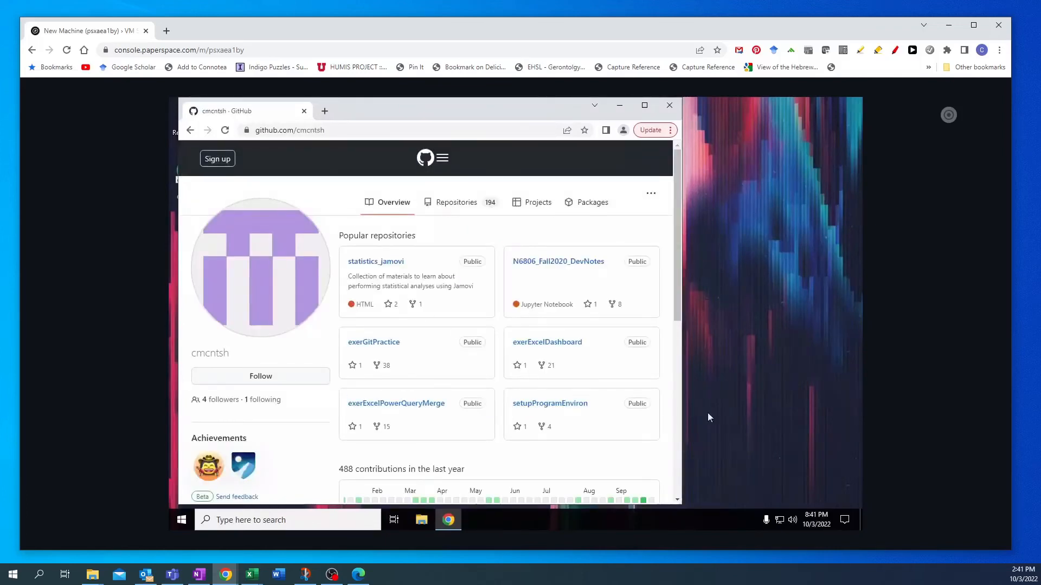
mouse_move(781, 466)
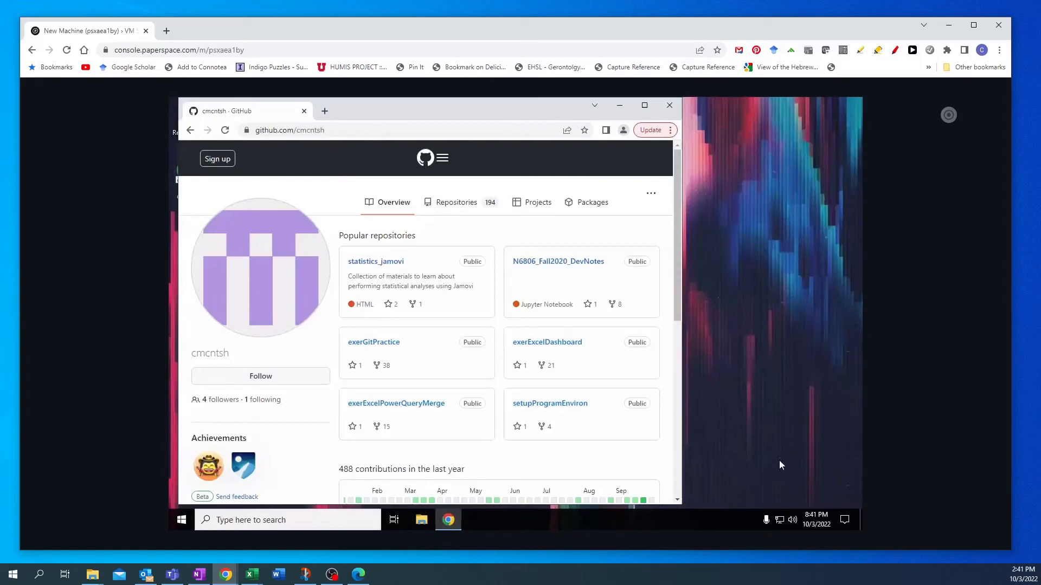
mouse_move(825, 399)
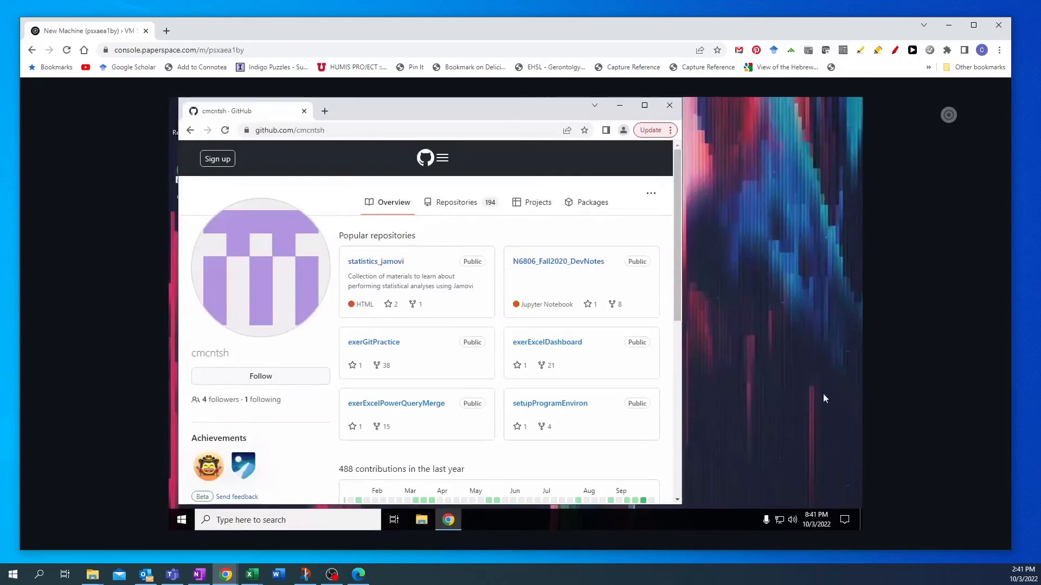
mouse_move(776, 385)
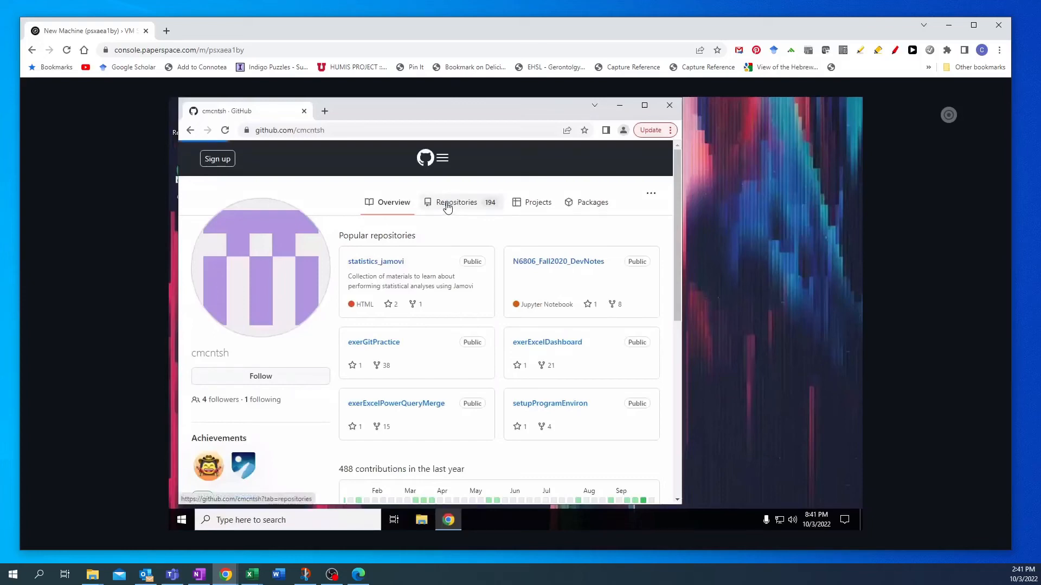
left_click(456, 203)
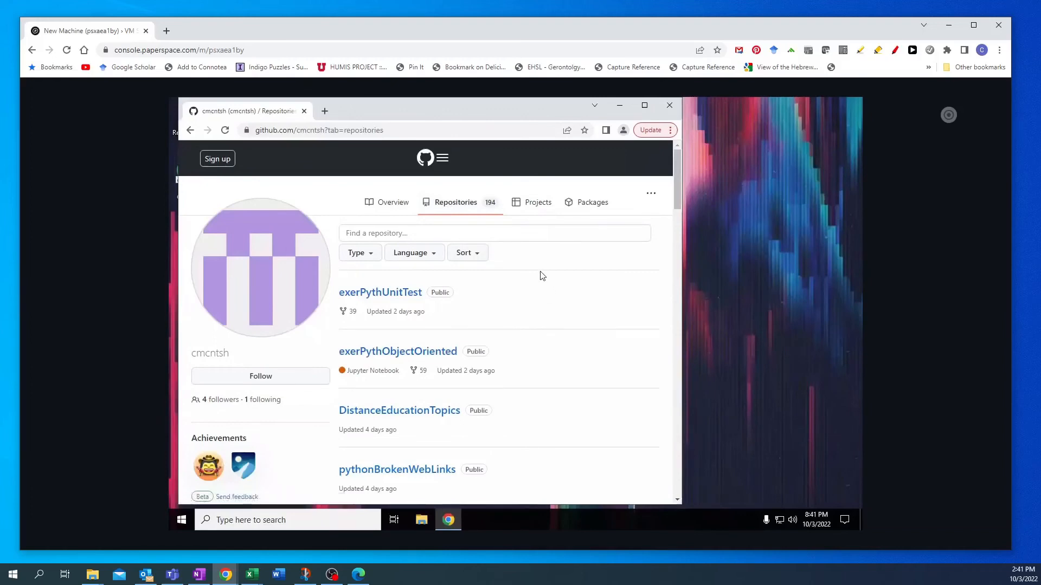
mouse_move(570, 329)
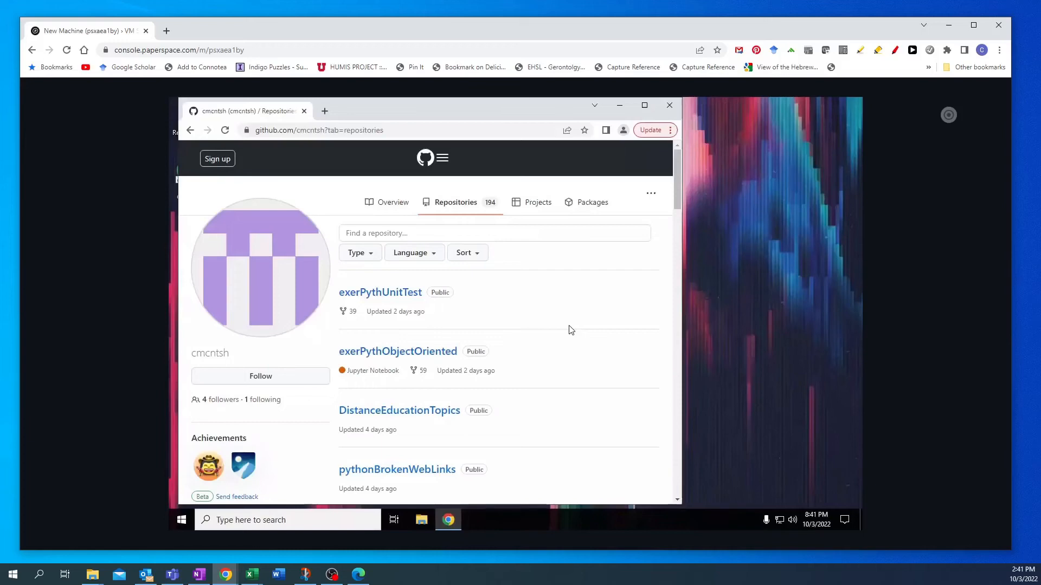
mouse_move(566, 363)
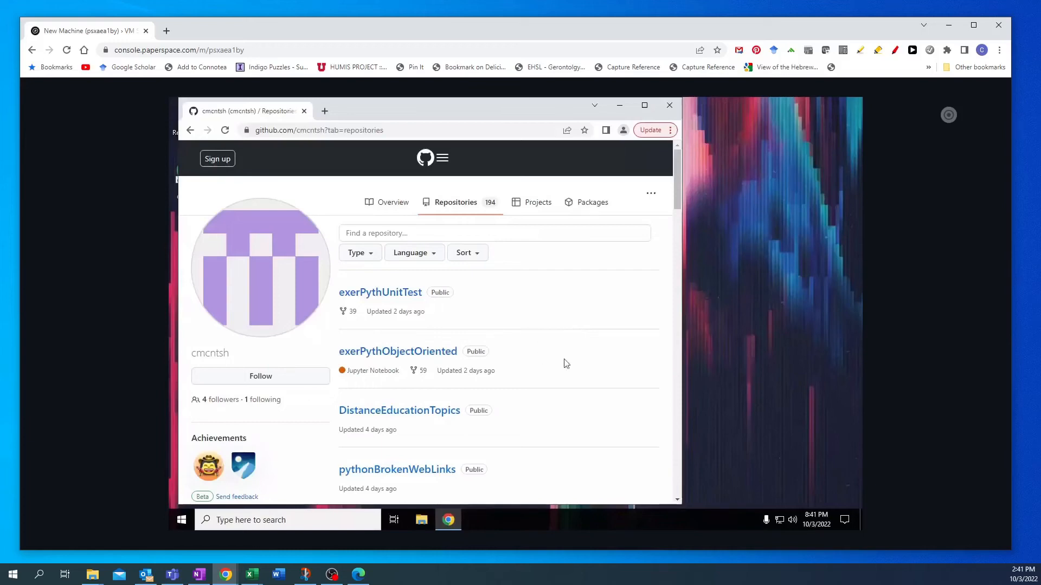
mouse_move(560, 312)
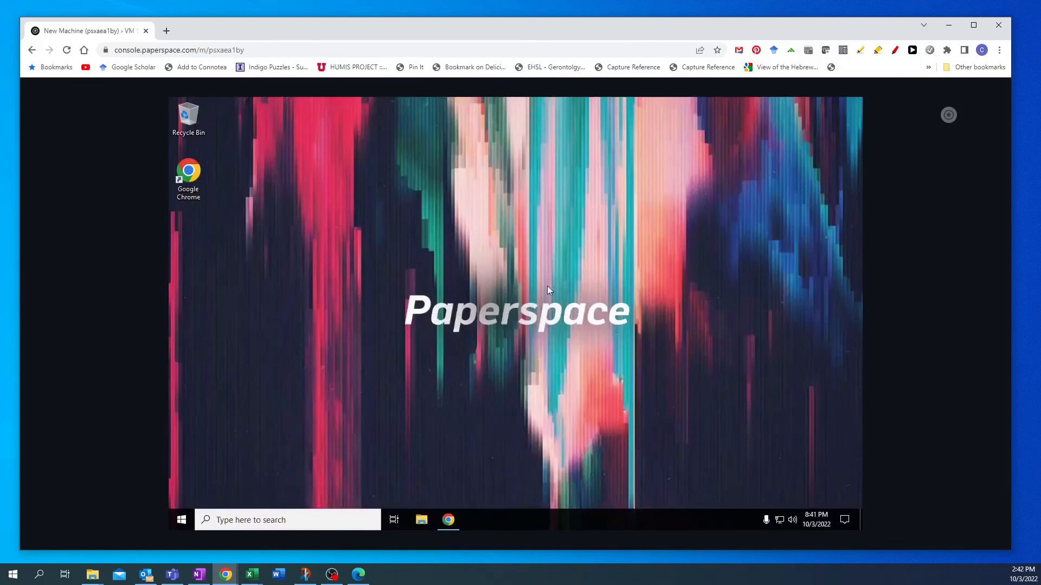
mouse_move(436, 316)
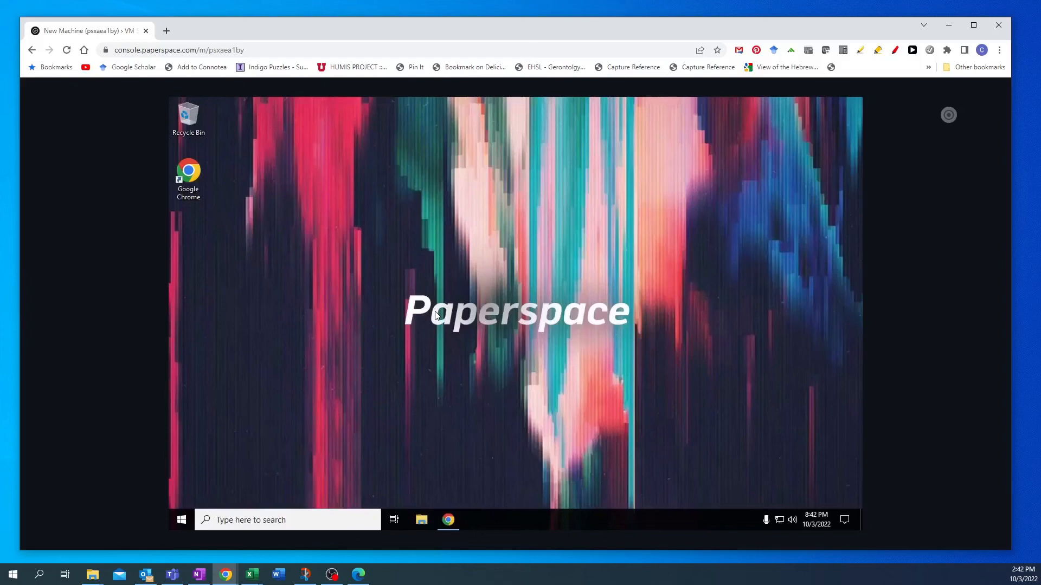
mouse_move(491, 323)
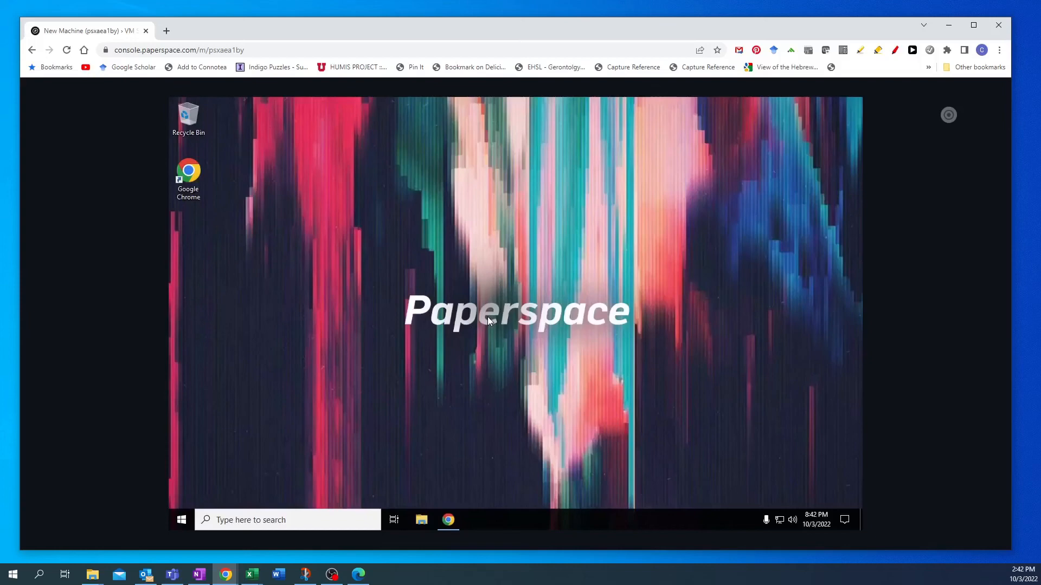
mouse_move(504, 326)
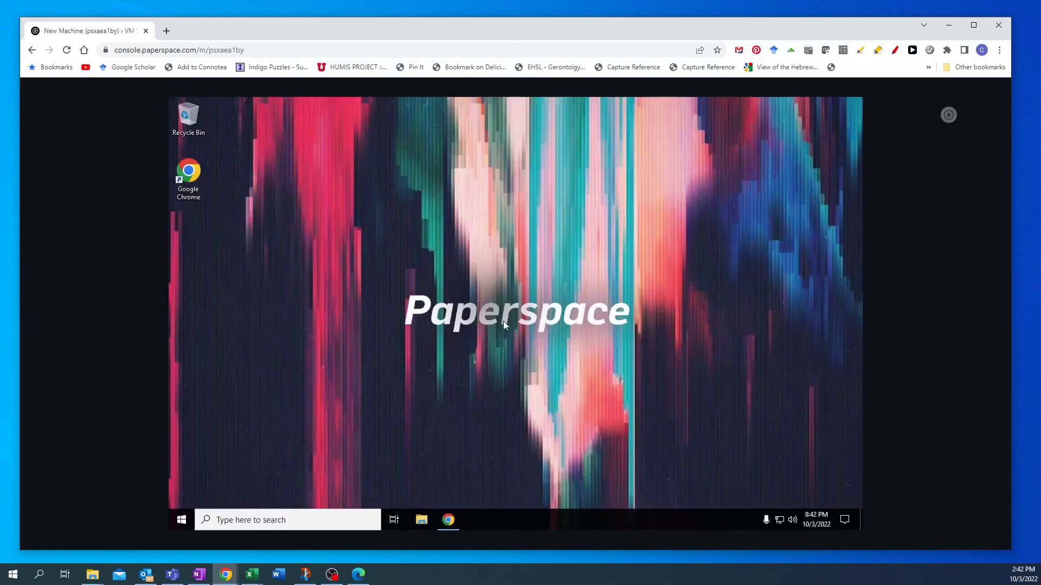
- Shut down the remote Windows machine from its Start menu power options
left_click(181, 519)
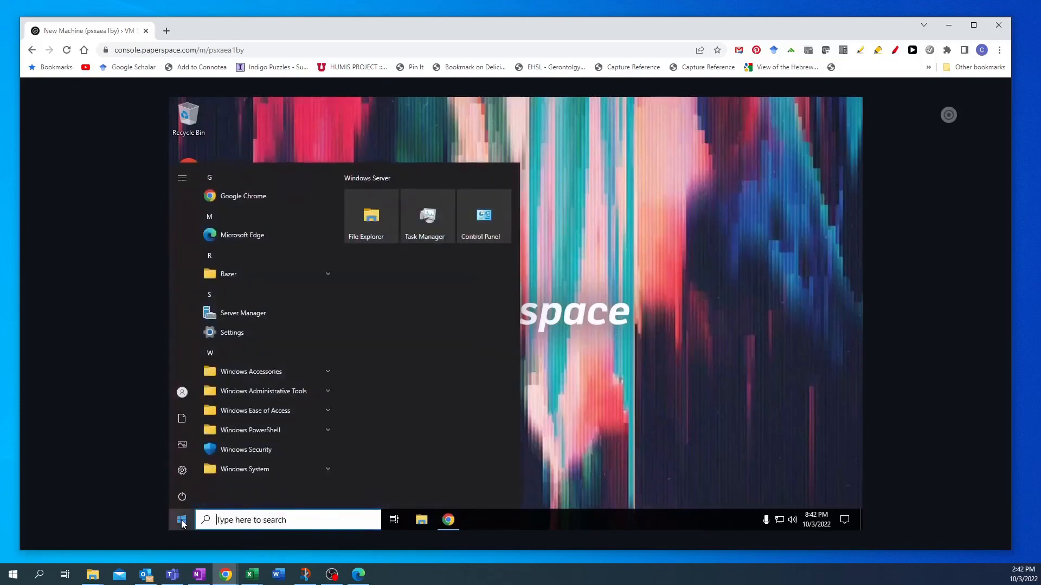
left_click(182, 496)
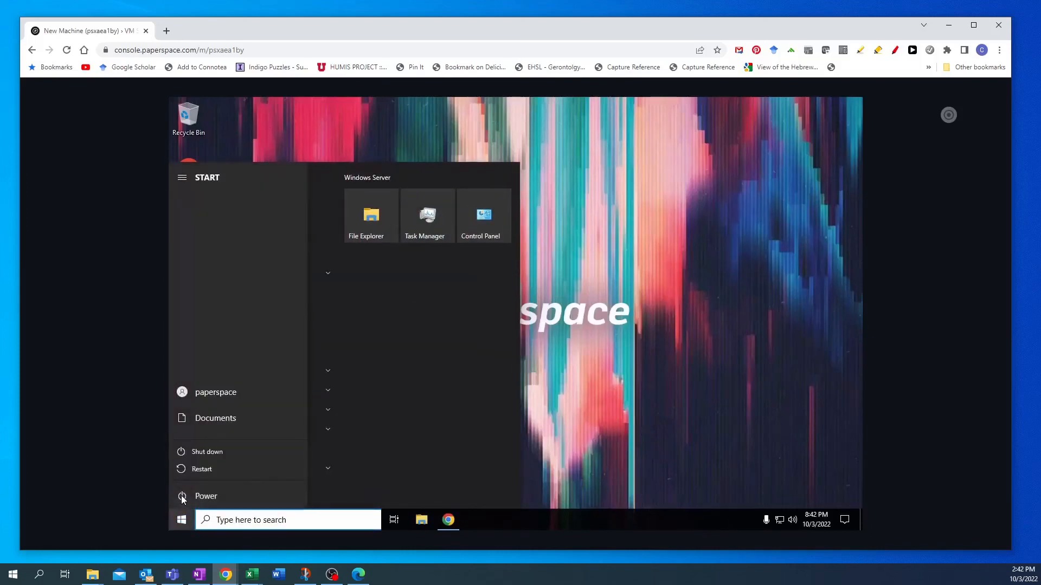
mouse_move(207, 452)
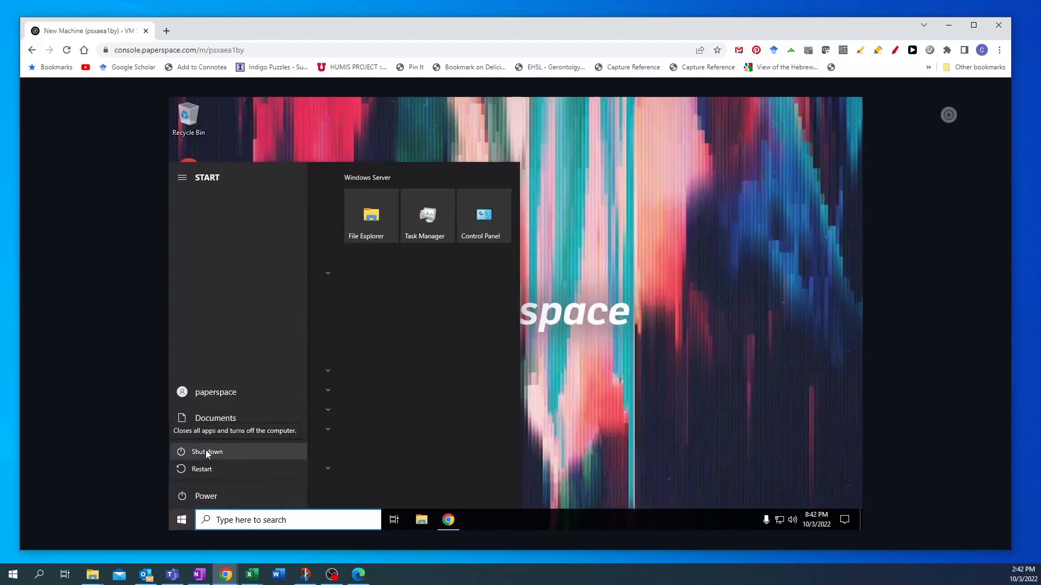
left_click(206, 451)
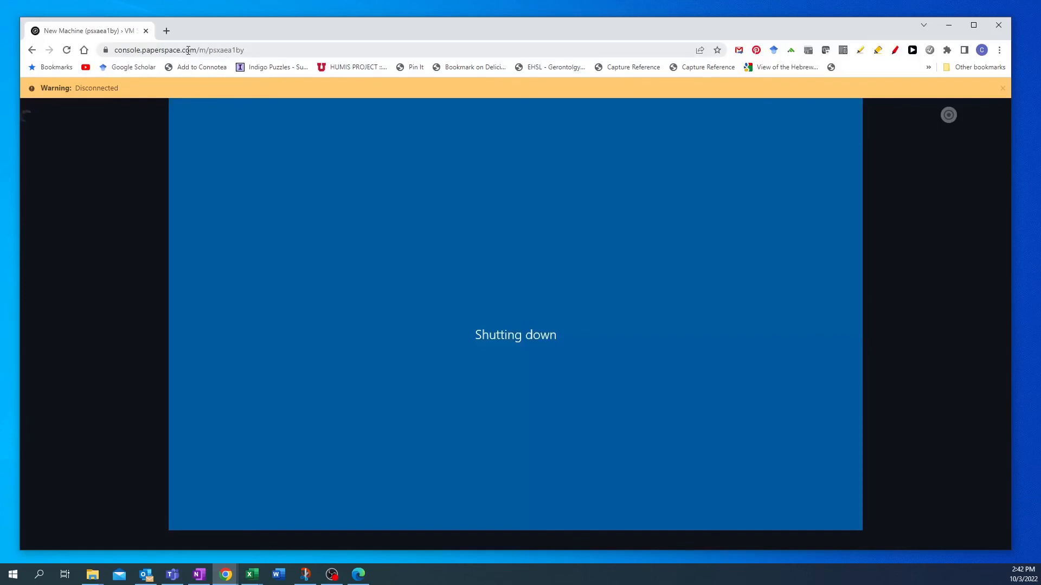
mouse_move(166, 31)
type("paperspace.com")
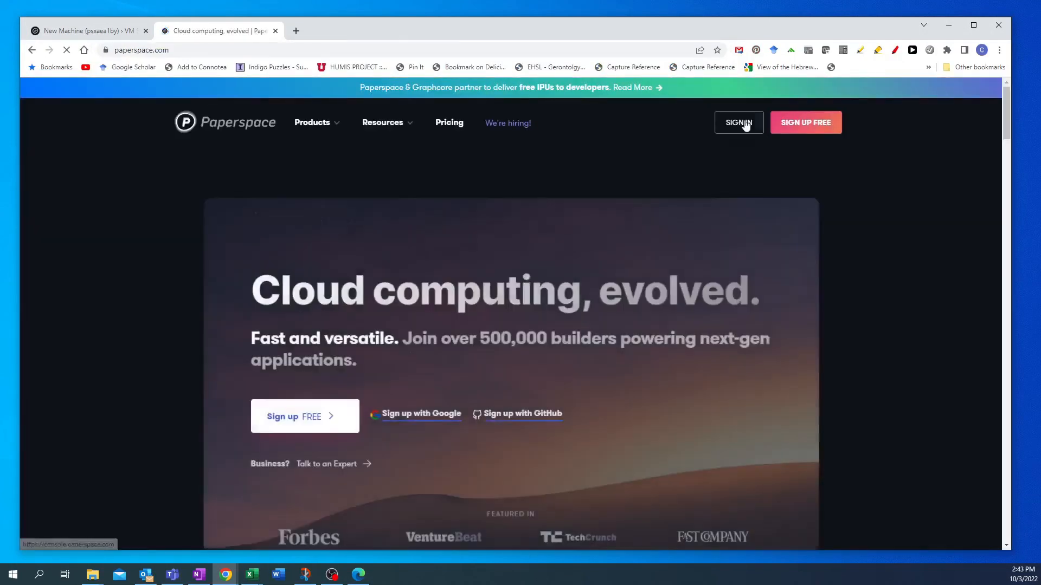
- Sign in on paperspace.com to reach the CORE Machines page showing New Machine as Off
left_click(739, 122)
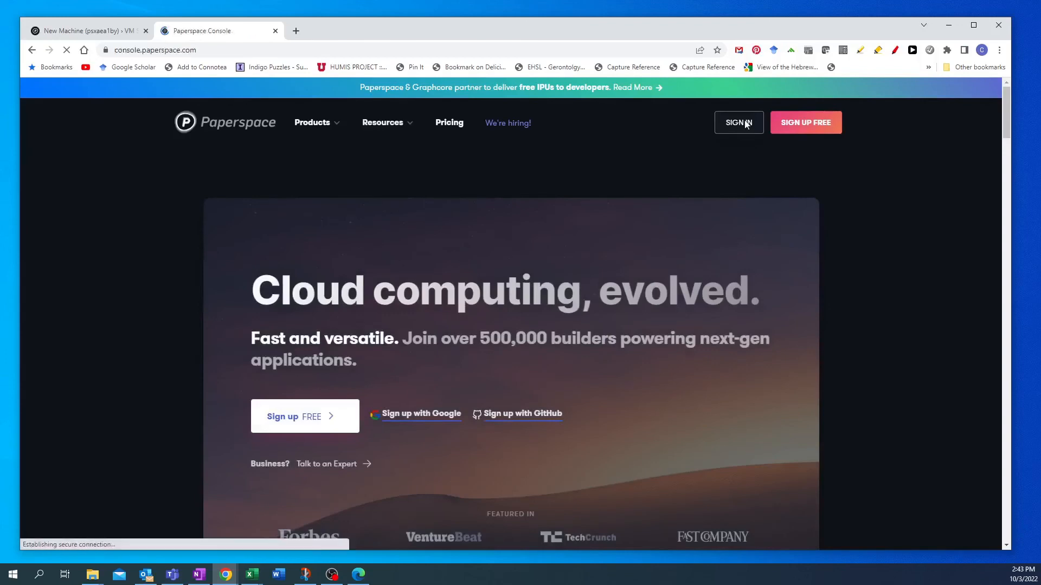
left_click(739, 122)
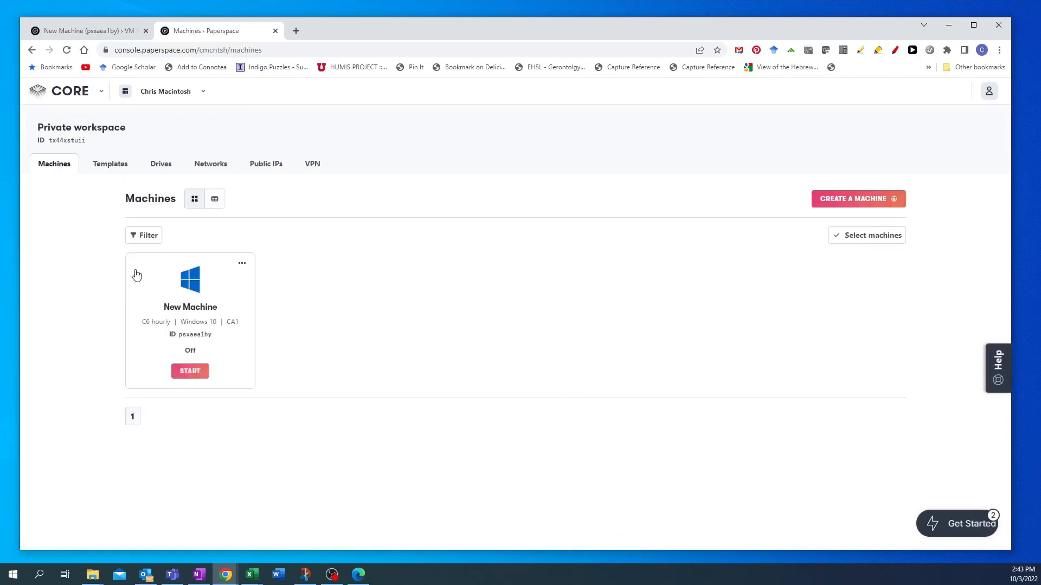
mouse_move(199, 314)
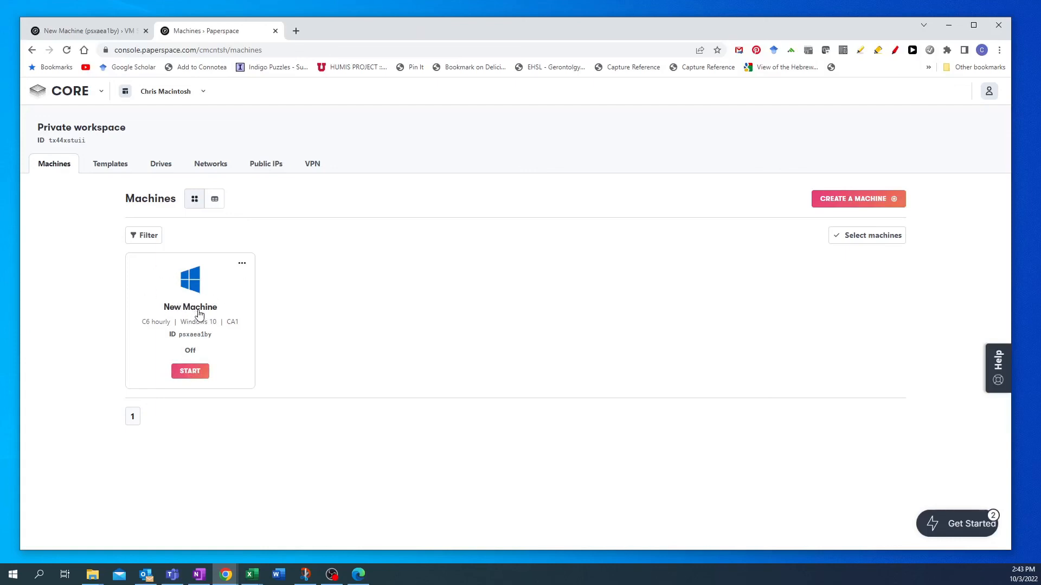
mouse_move(197, 309)
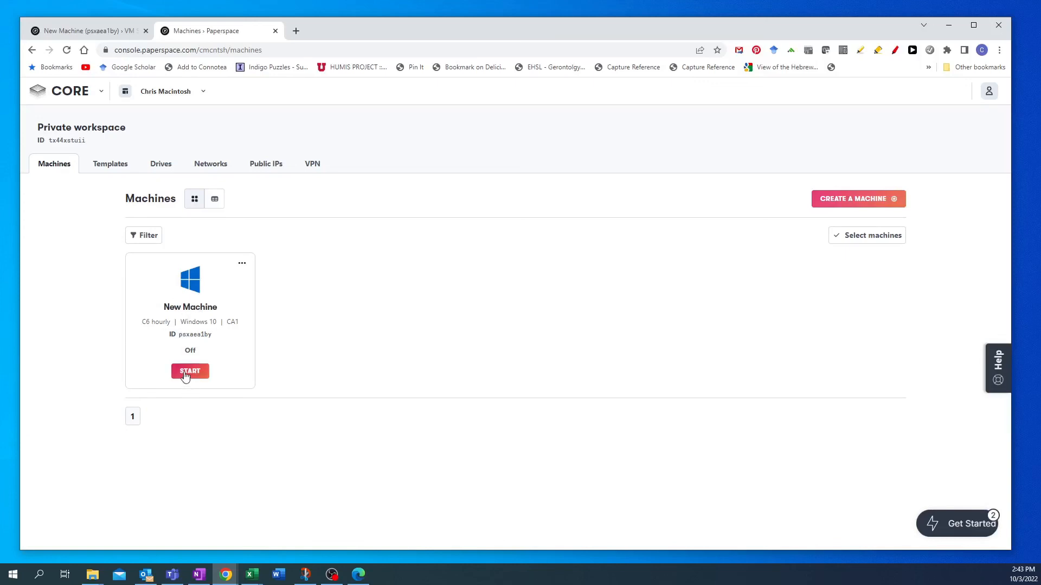
mouse_move(193, 352)
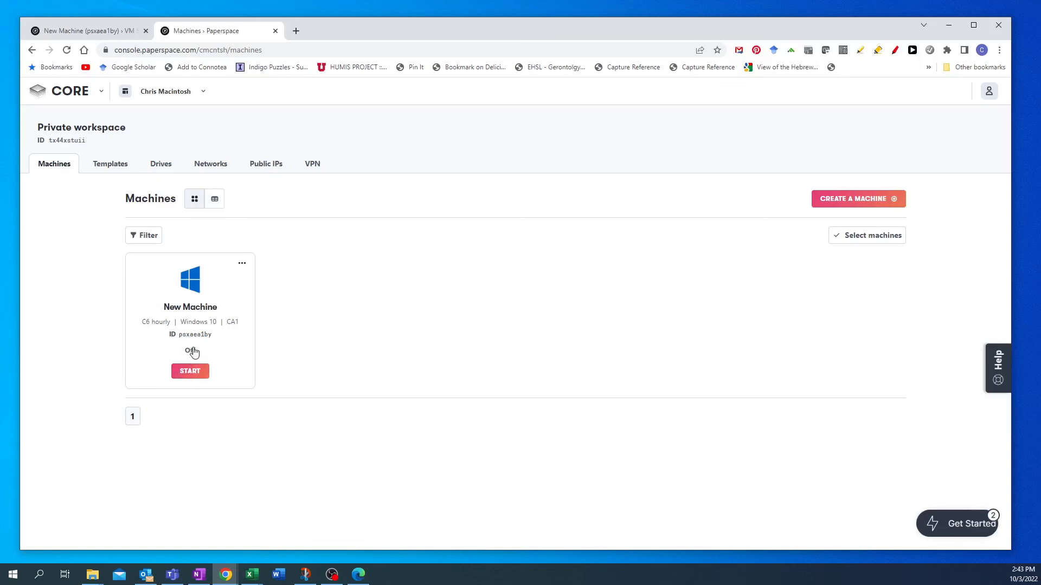
mouse_move(204, 352)
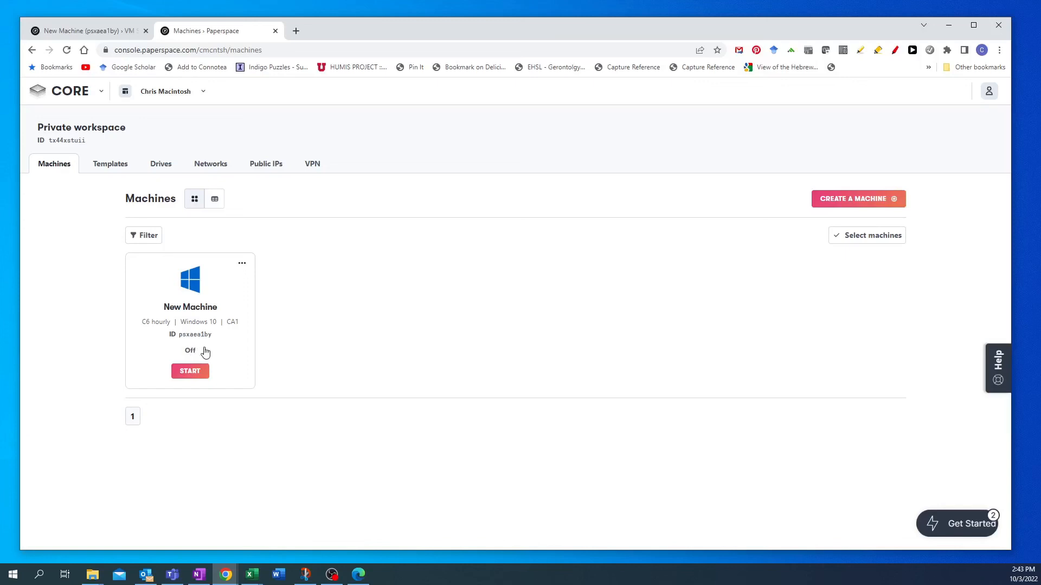